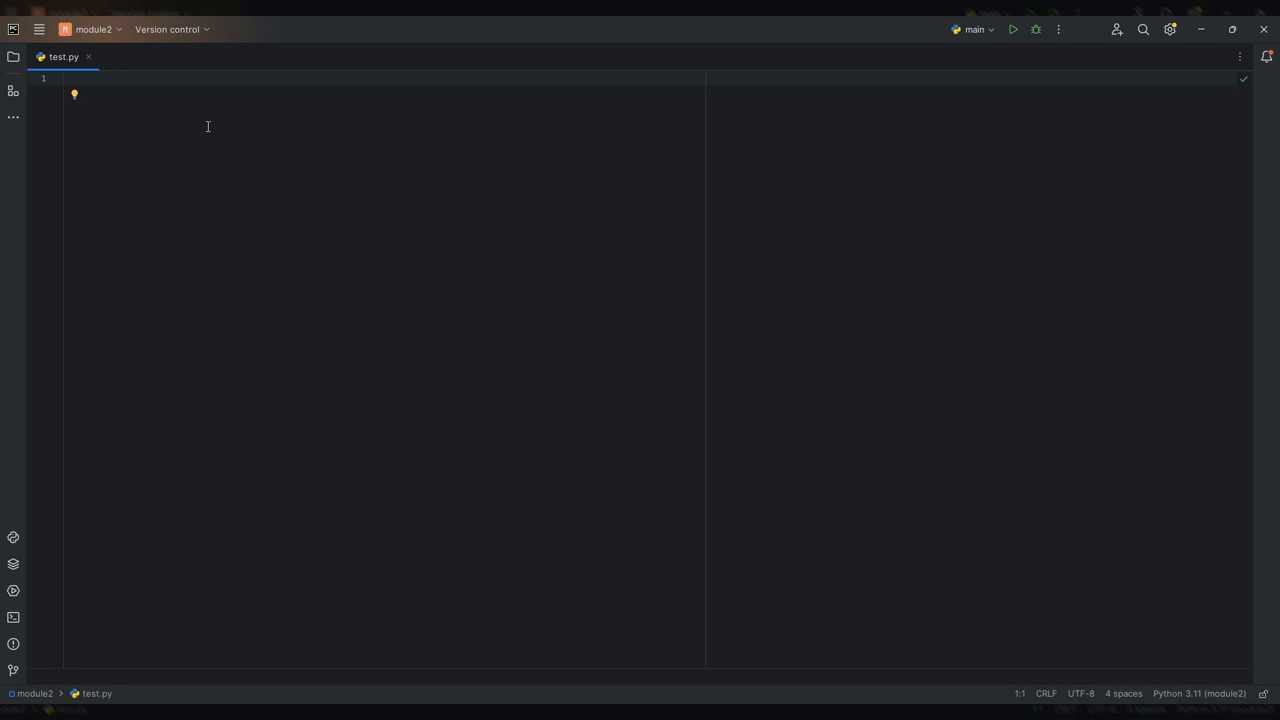
# Step: Define name1 = "Nick", name2 = "Jayson" and name3 = "Camille" on separate lines
pyautogui.write('name1 = "Nick')
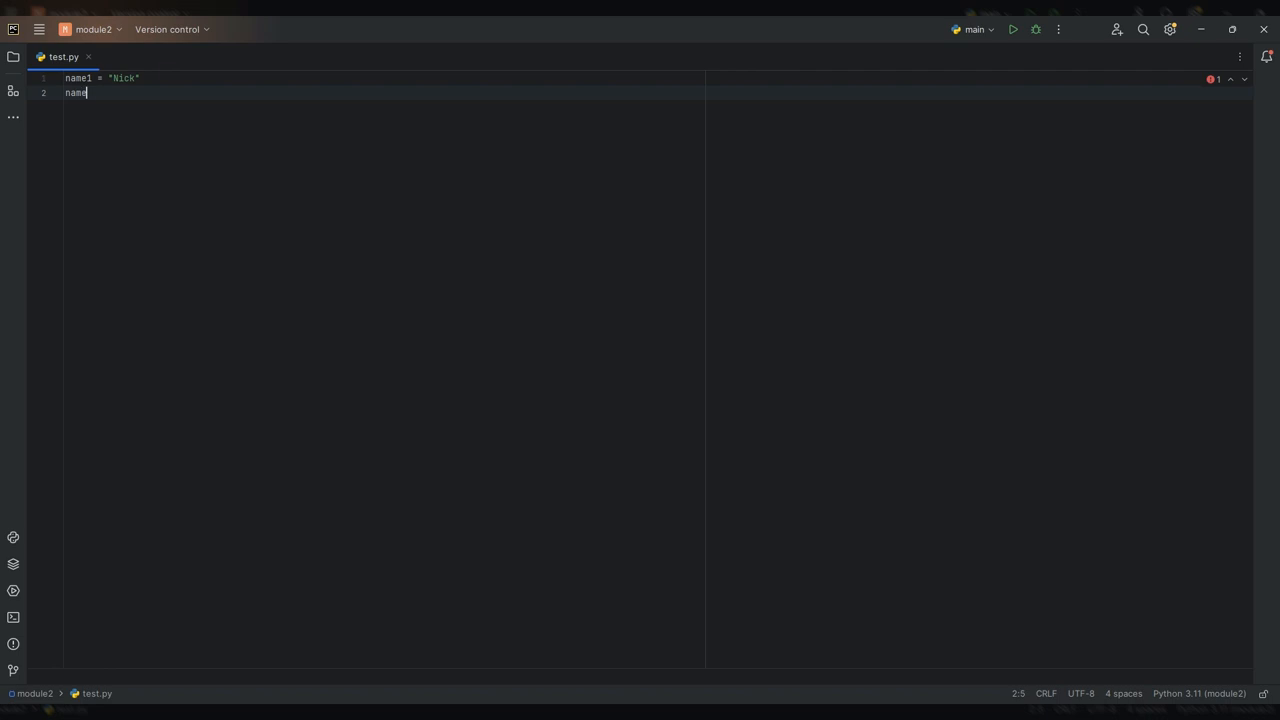
pyautogui.write('2 = "')
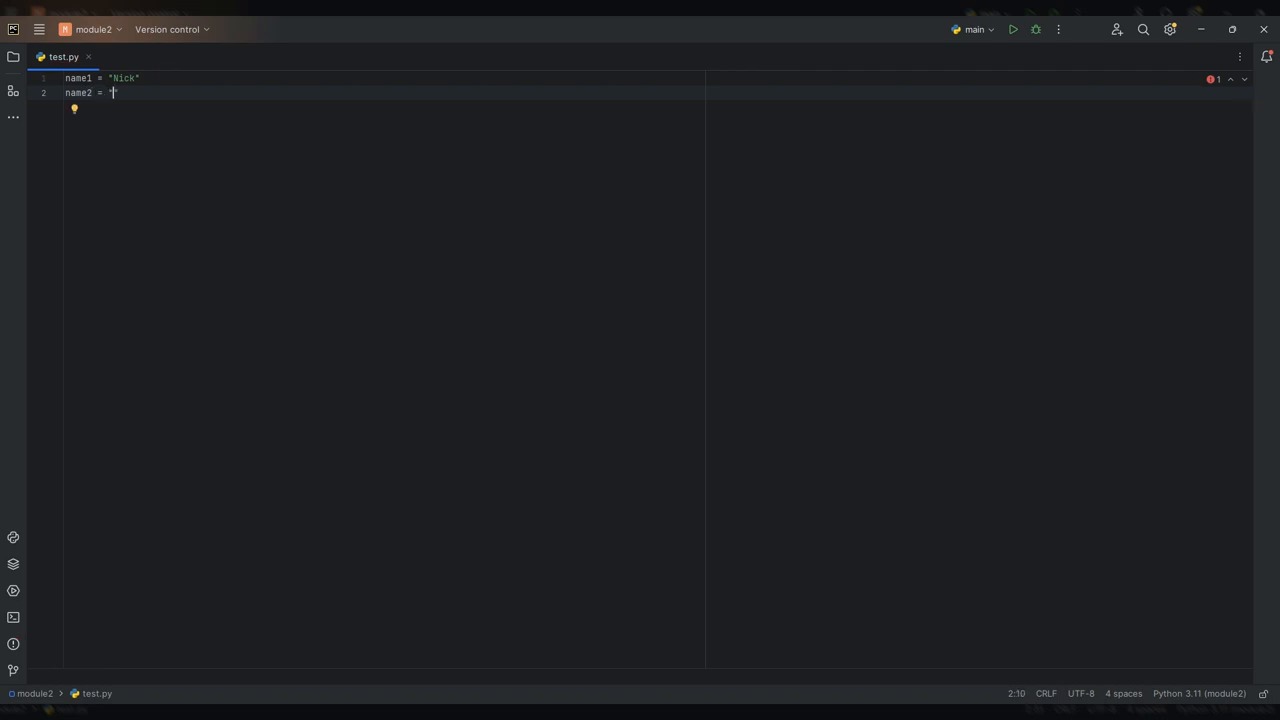
pyautogui.write('Jayson"')
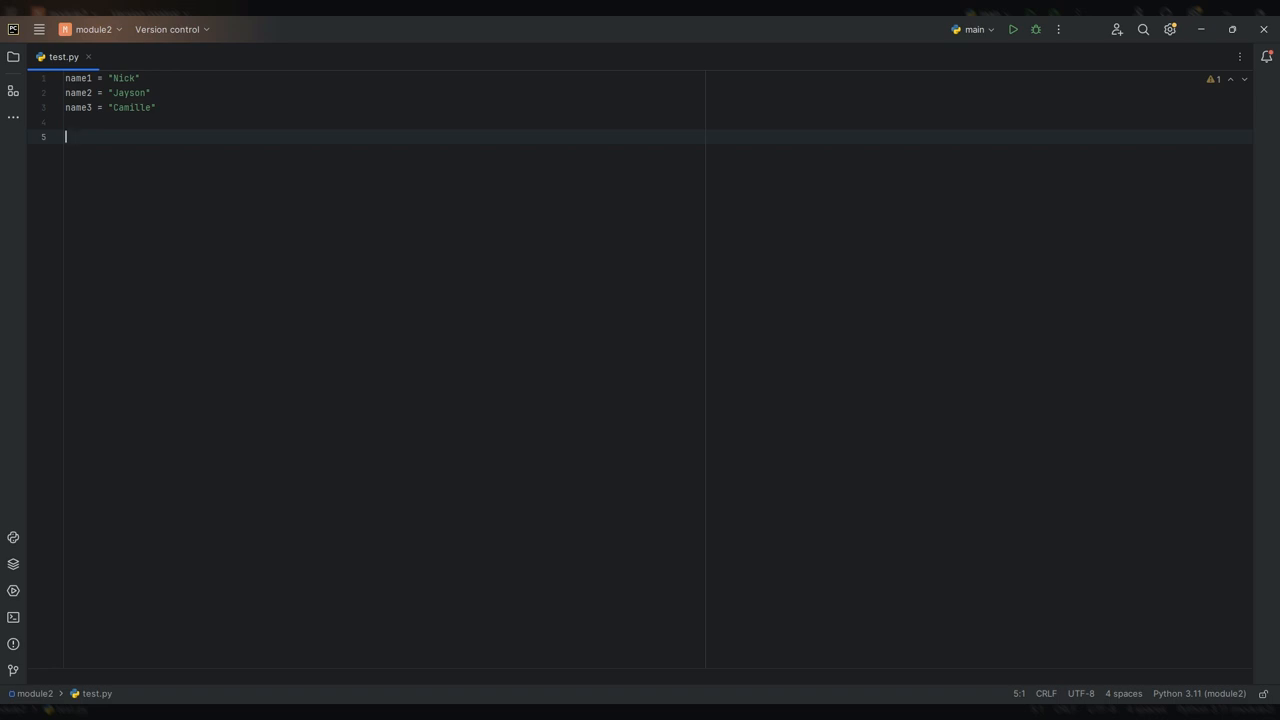
# Step: Write names = ["Nick", "Jayson", "Camille"] below the name variables
pyautogui.write('names =')
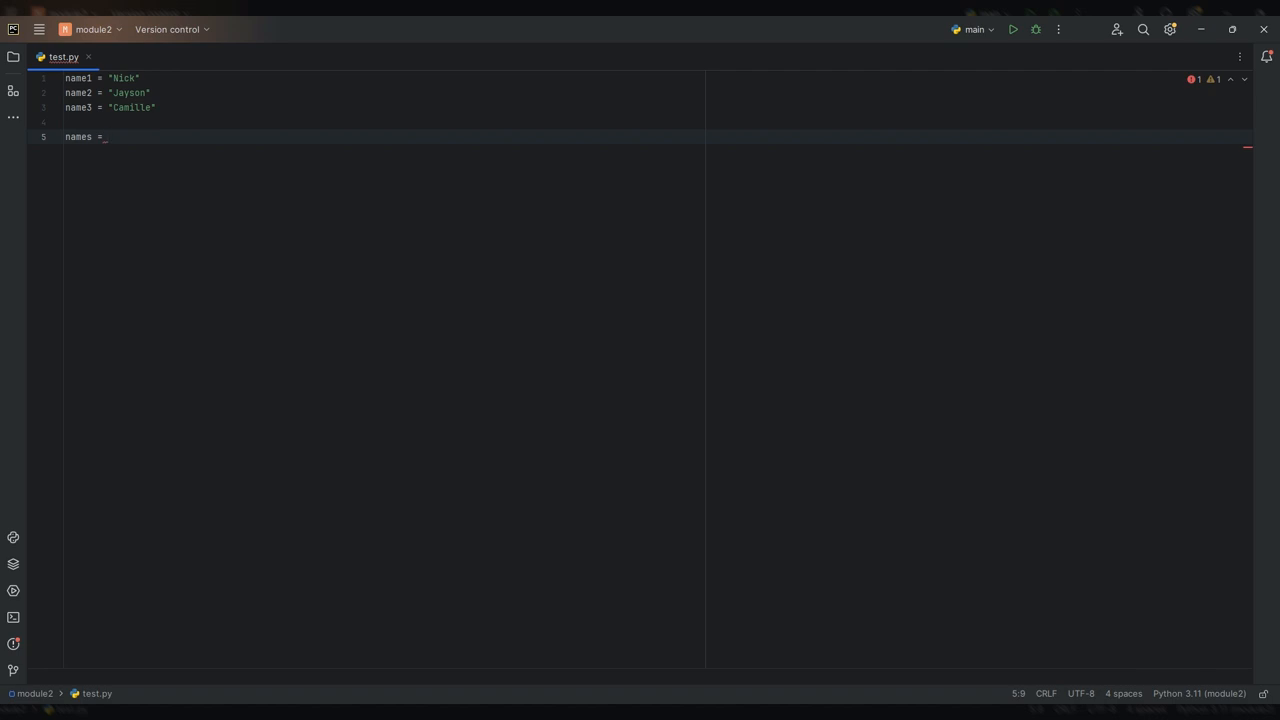
pyautogui.write('[]')
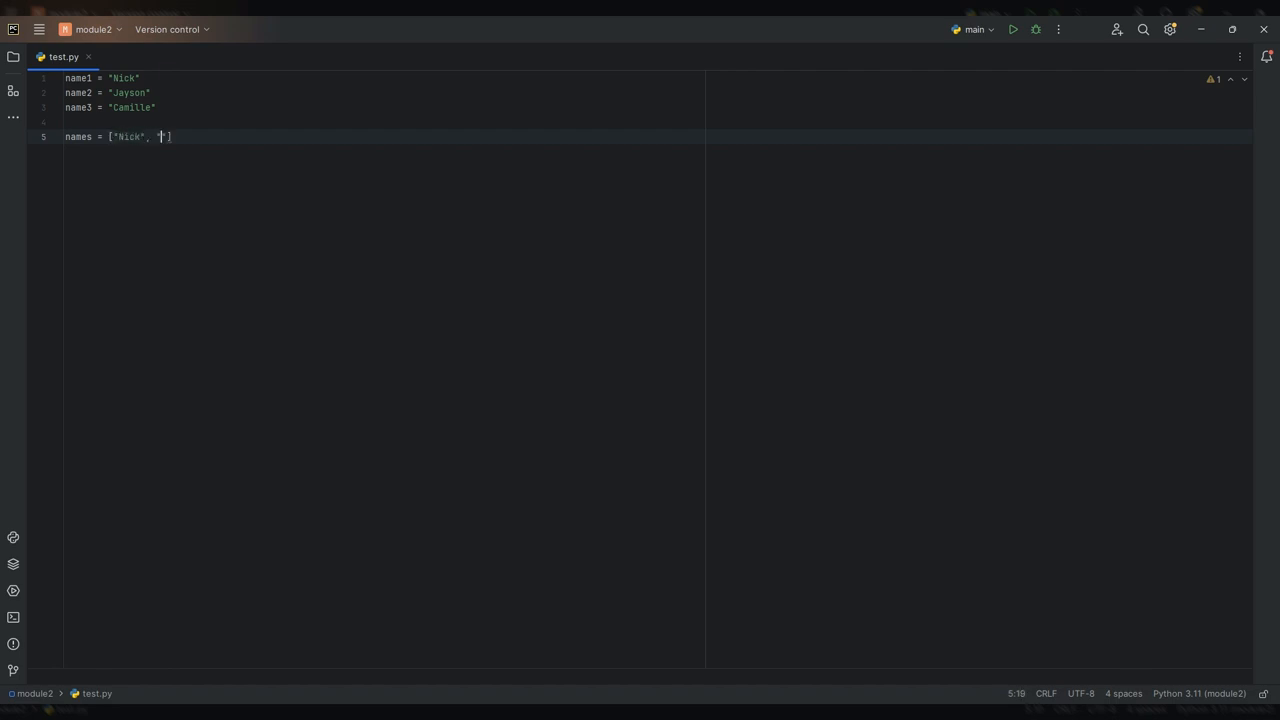
pyautogui.write('Jayson')
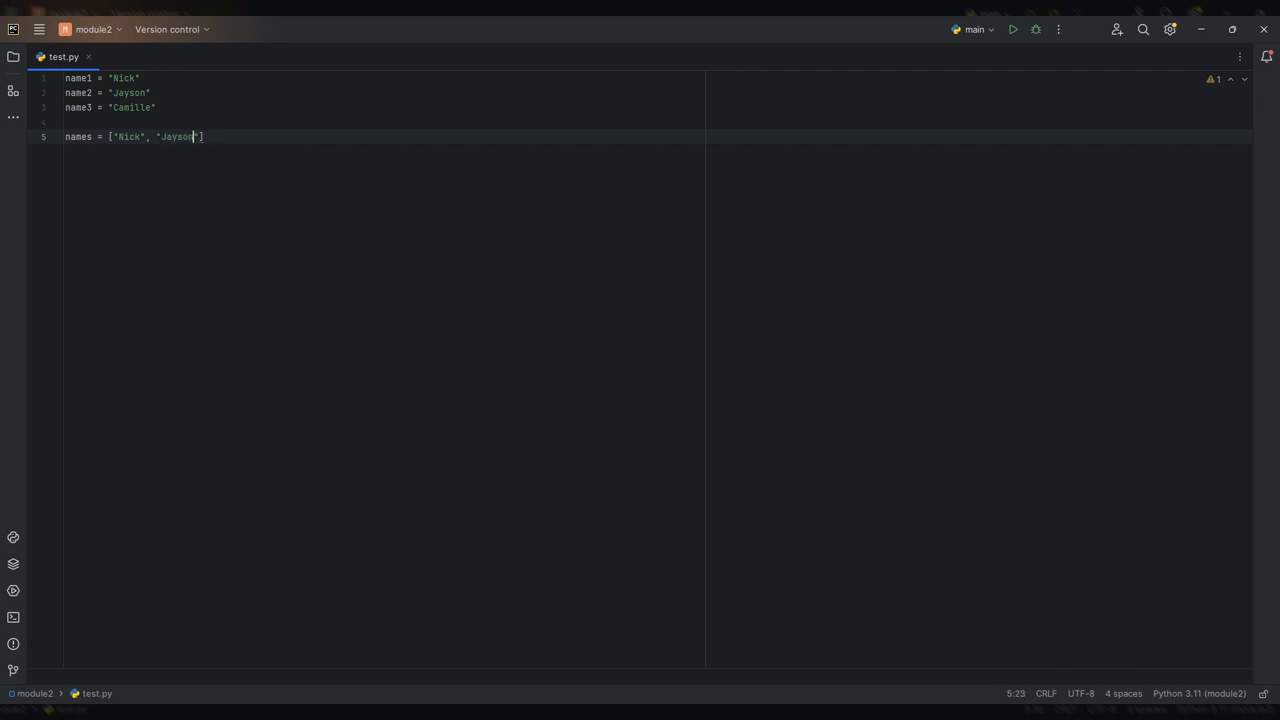
pyautogui.write(', "')
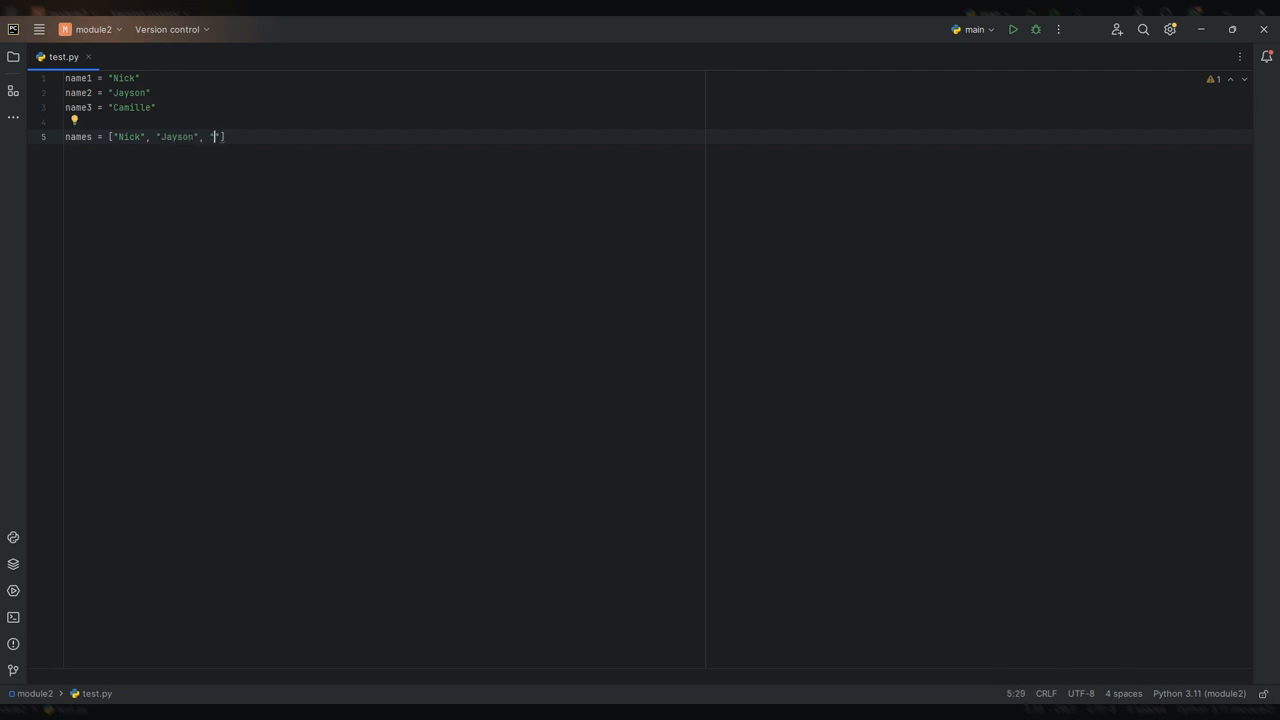
pyautogui.write('Camille')
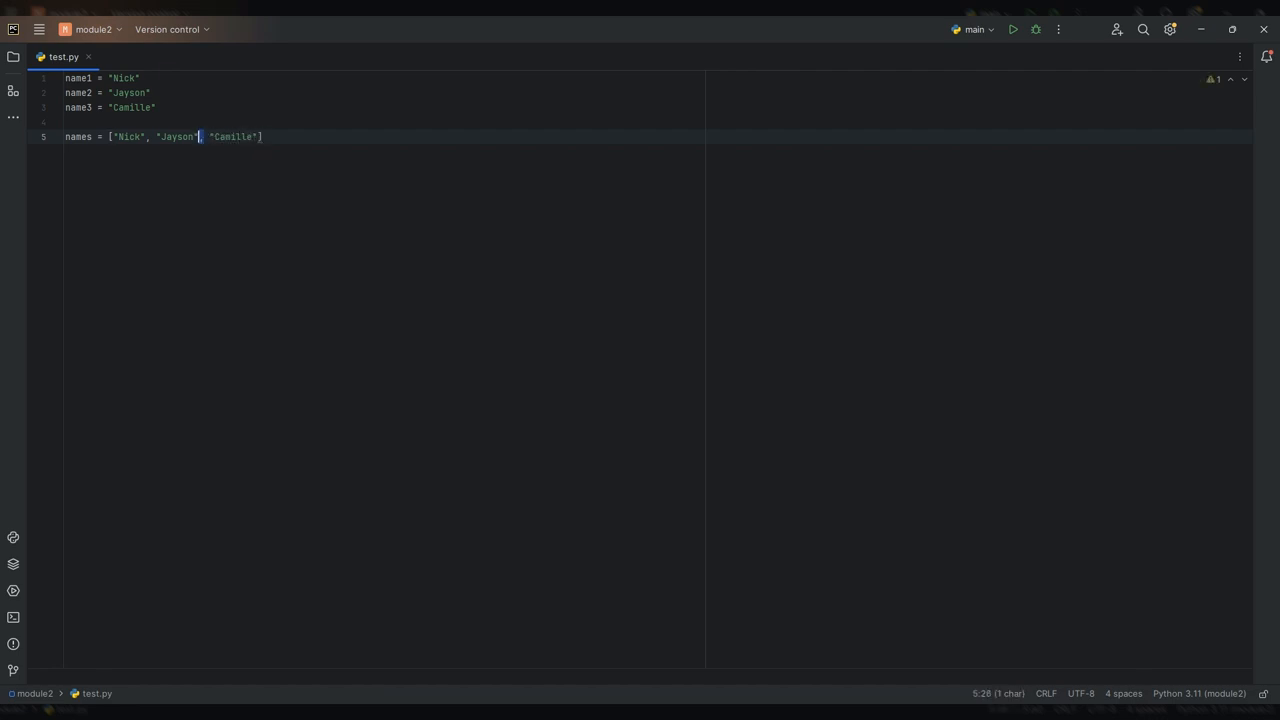
# Step: Move to the end of the names list line and start a new line below it
pyautogui.click(148, 136)
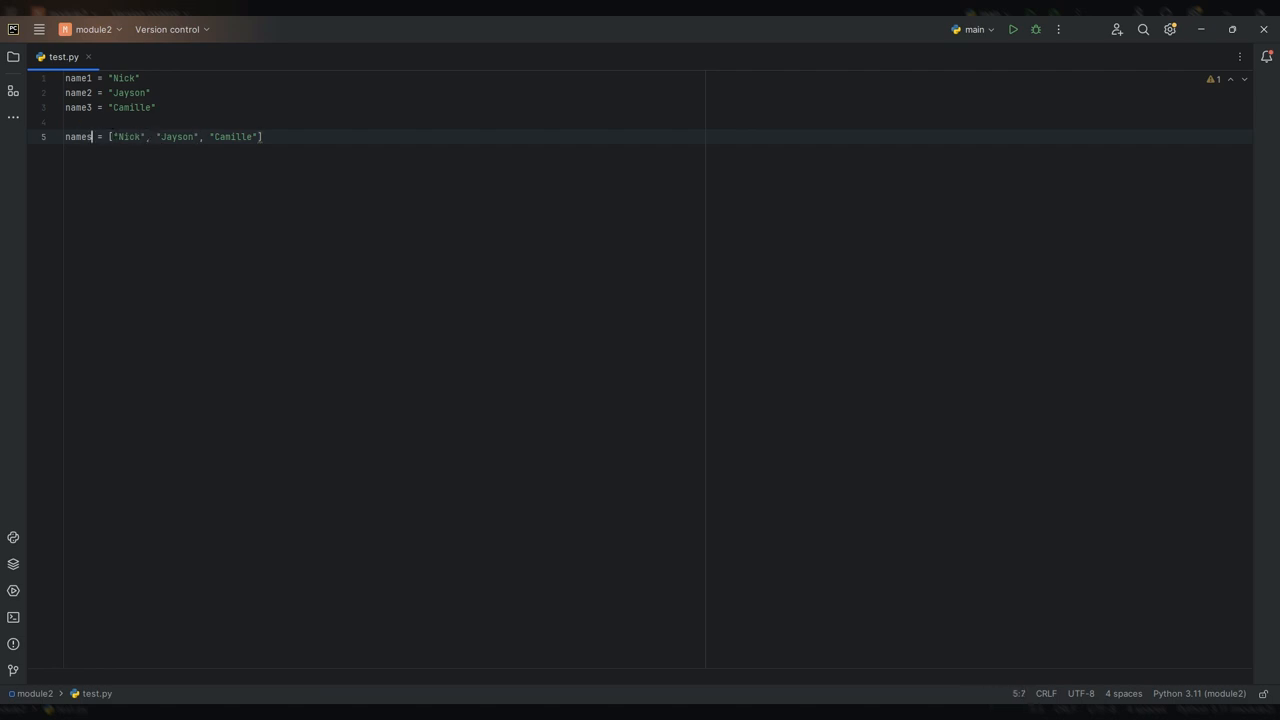
pyautogui.doubleClick(78, 136)
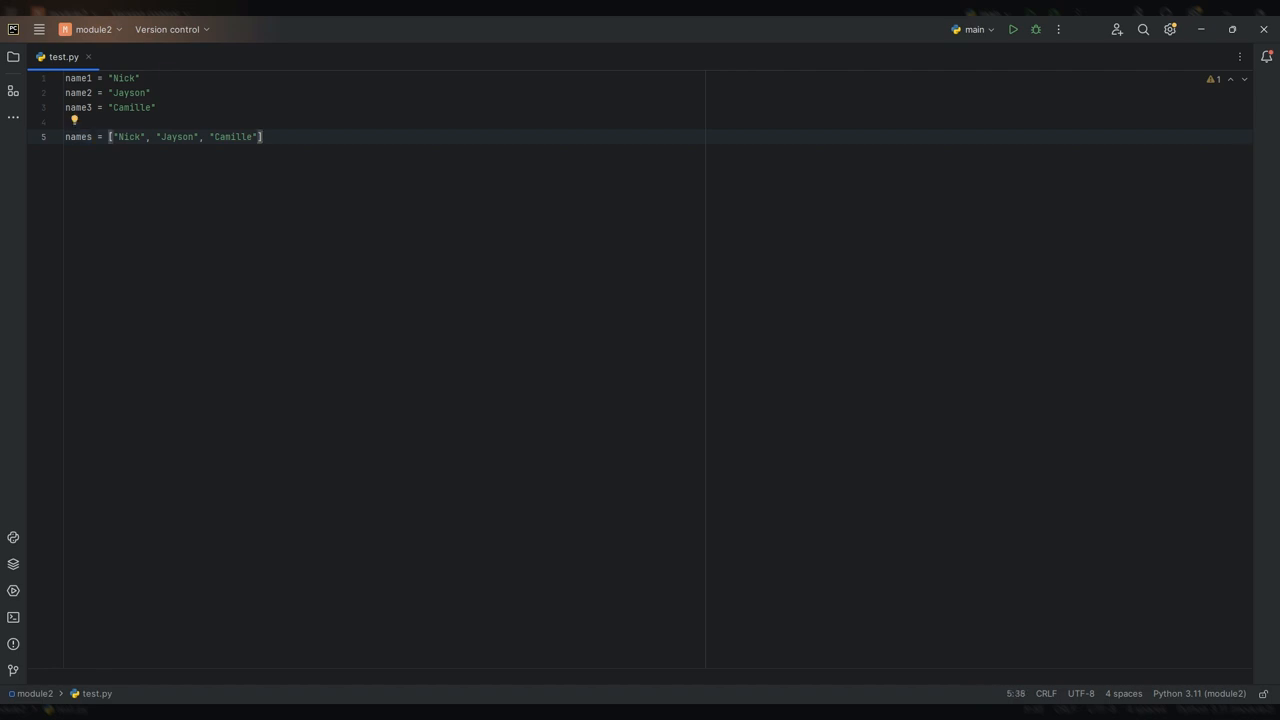
pyautogui.press('Enter')
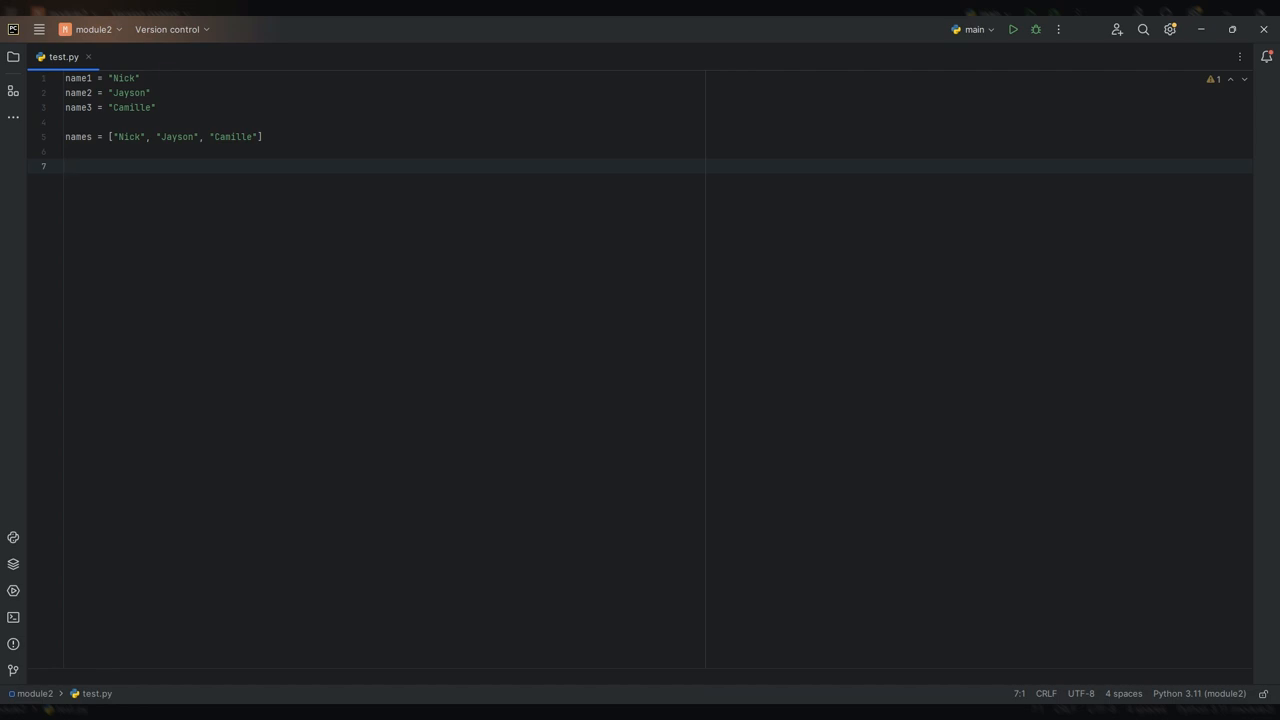
# Step: Assign nick = names[0] on a new line below the list
pyautogui.write('nick =')
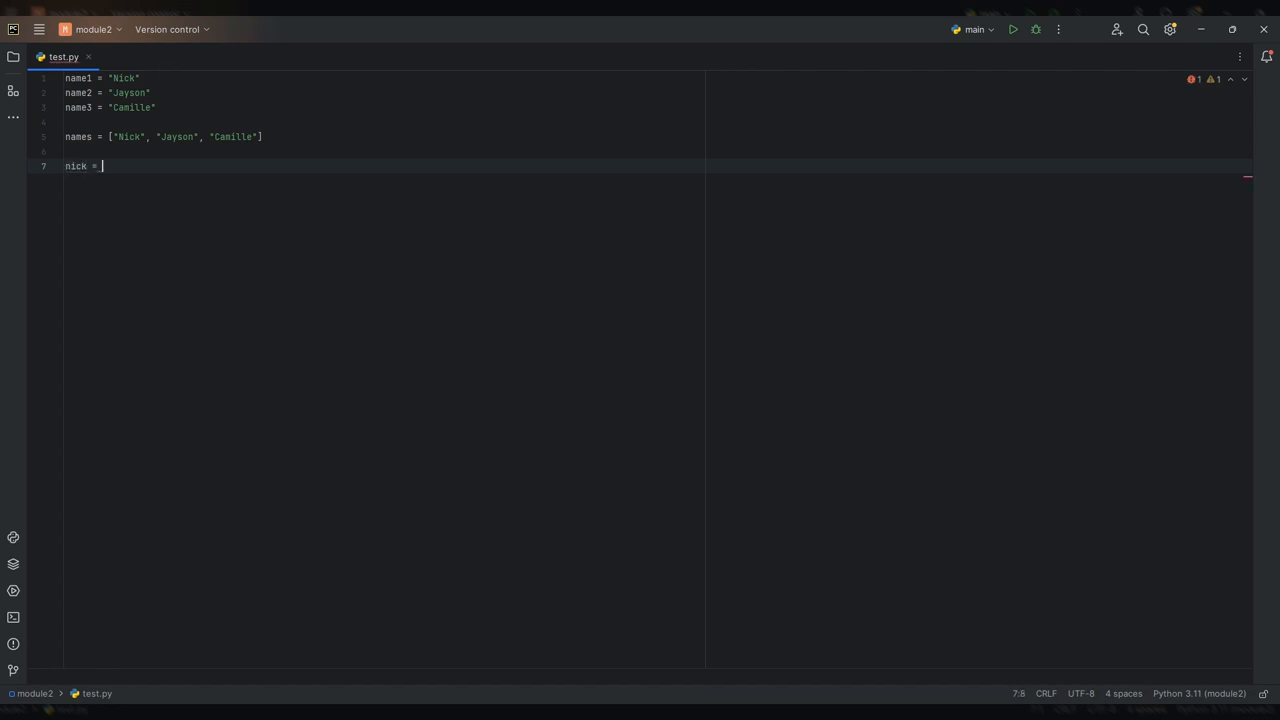
pyautogui.write('name')
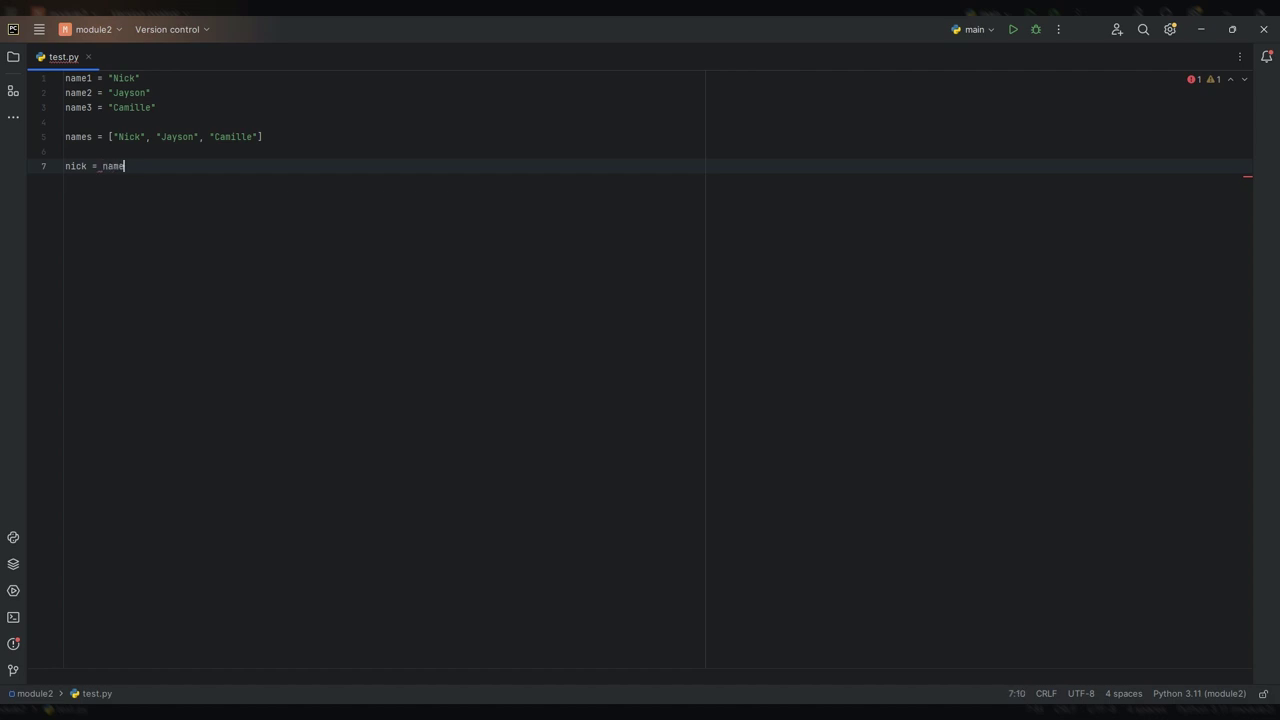
pyautogui.write('s')
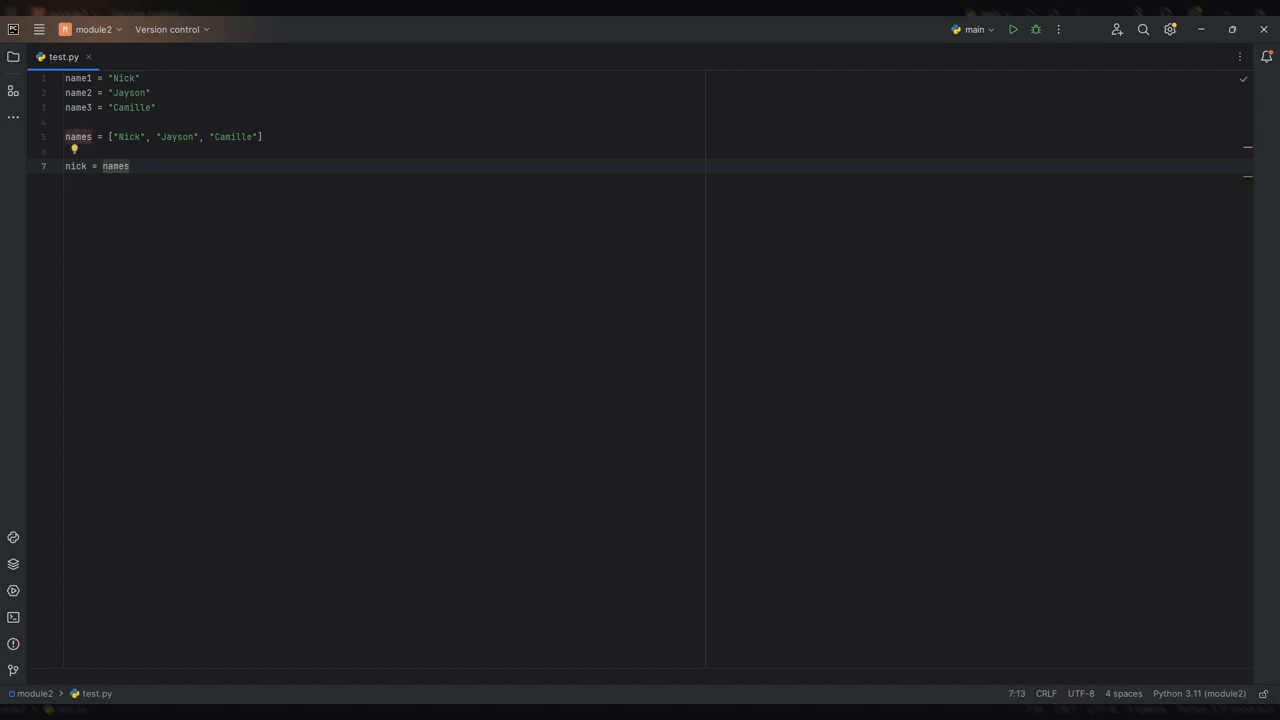
pyautogui.write('[]')
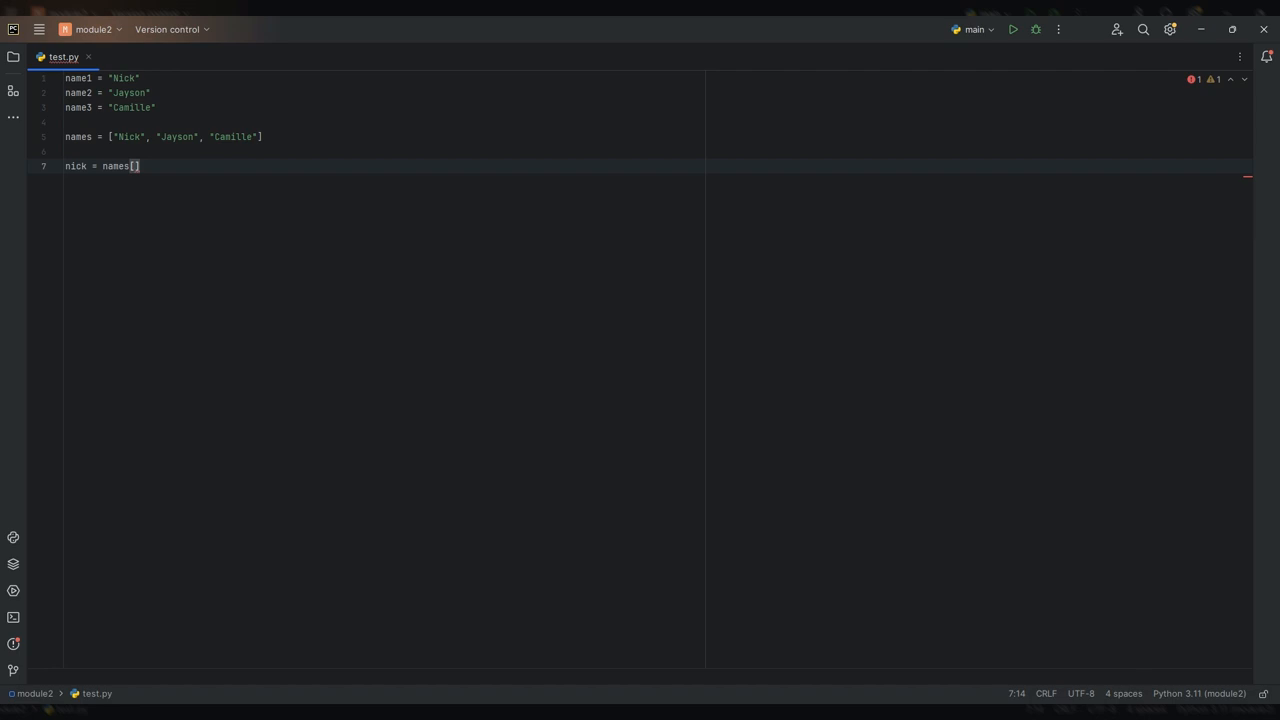
pyautogui.write('0')
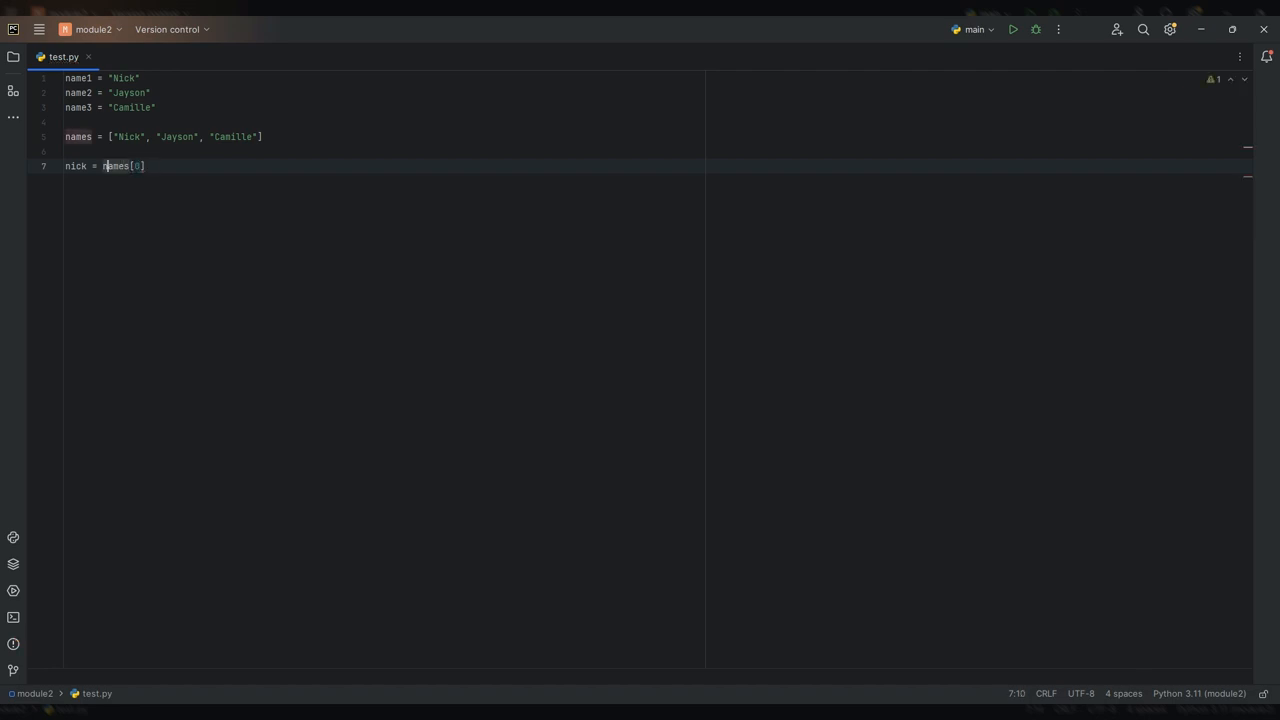
pyautogui.click(88, 166)
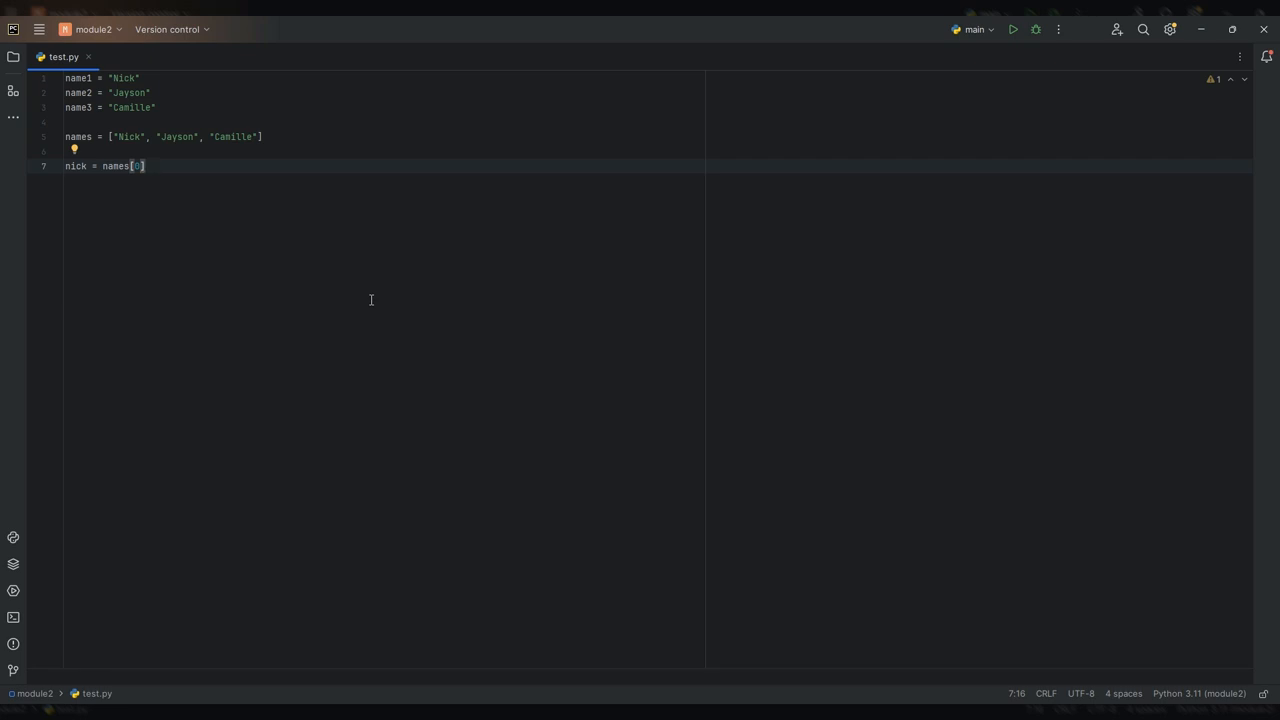
# Step: Assign camille = names[2] on the following line
pyautogui.write('camille')
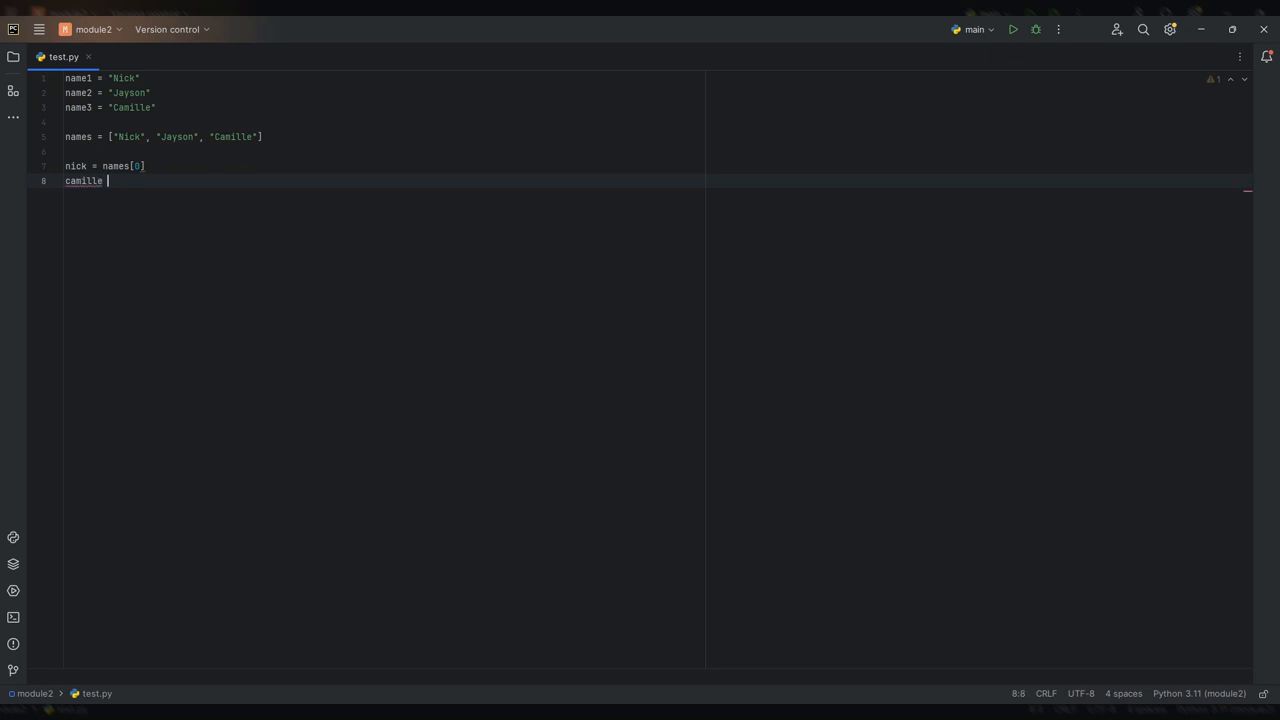
pyautogui.write('= names')
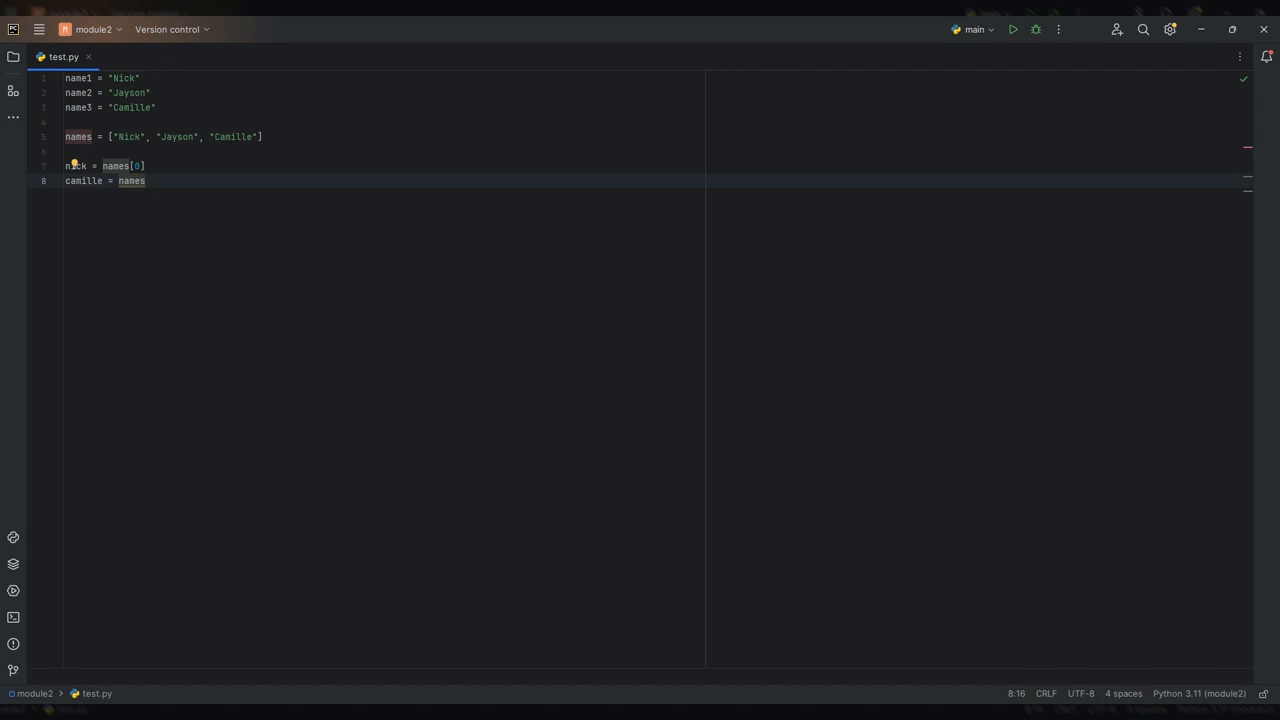
pyautogui.write('[2]')
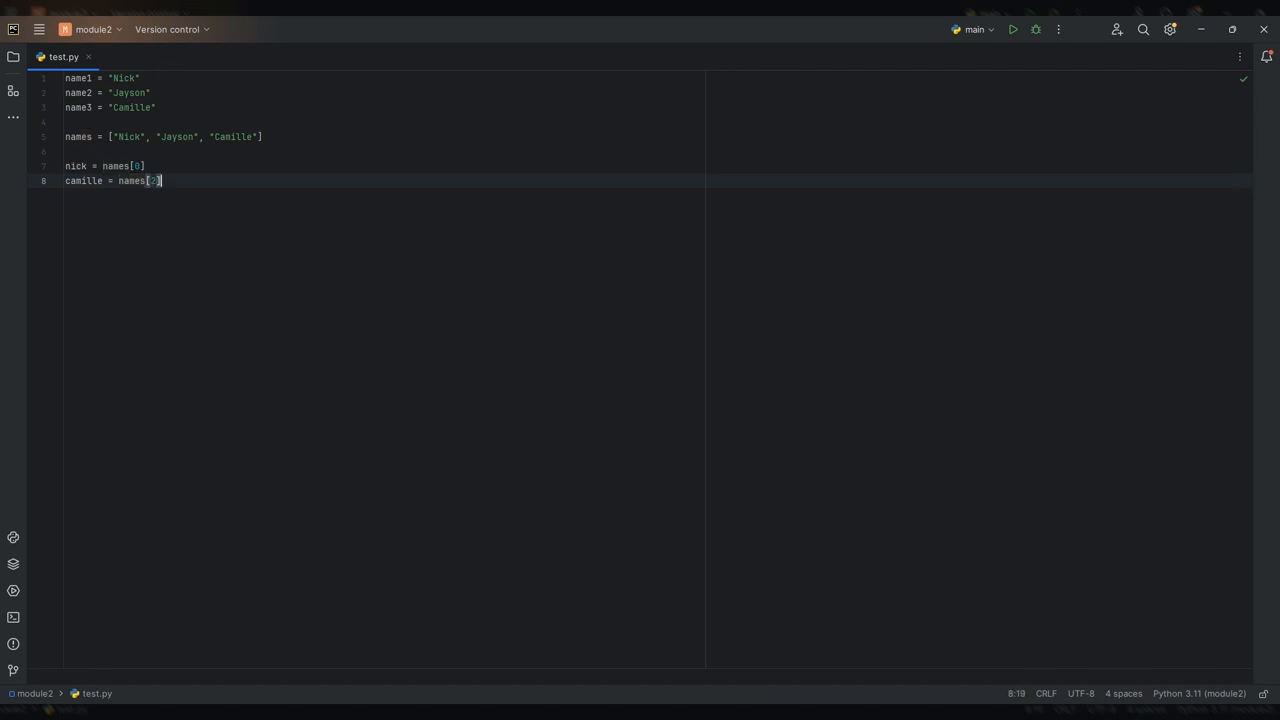
pyautogui.press('Backspace')
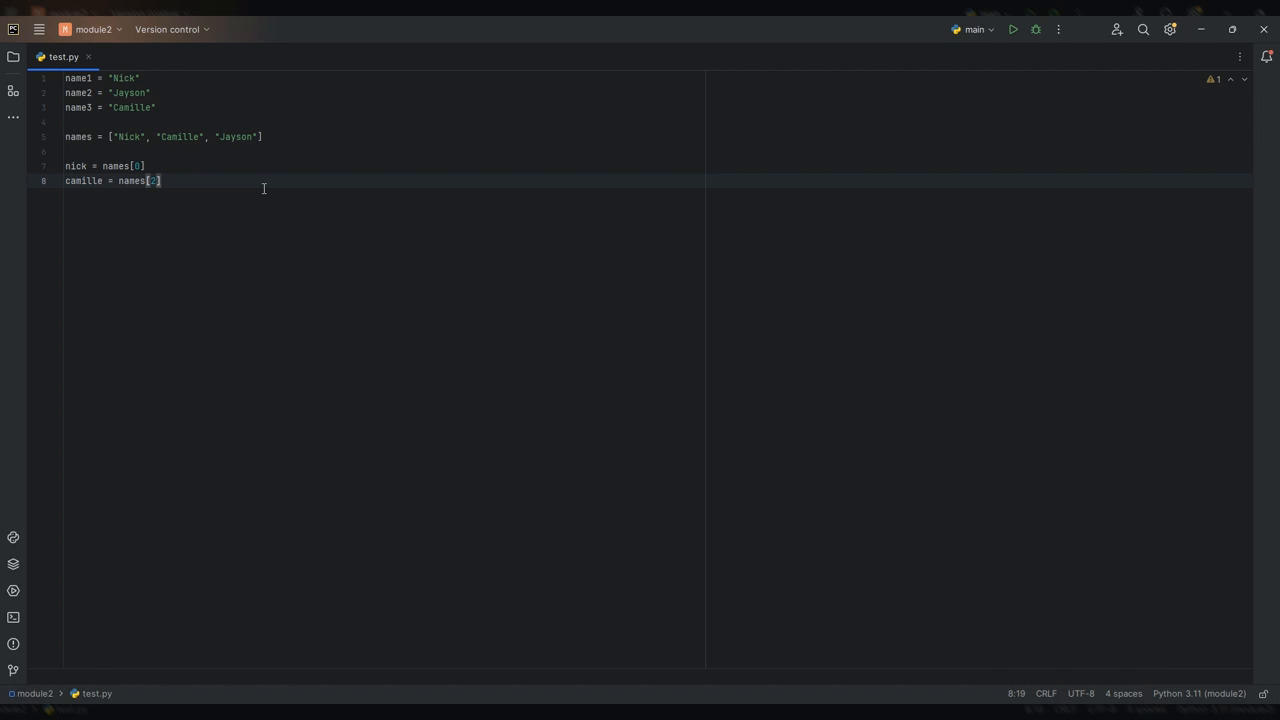
# Step: Add empty lines below the camille = names[1] line
pyautogui.press('Enter')
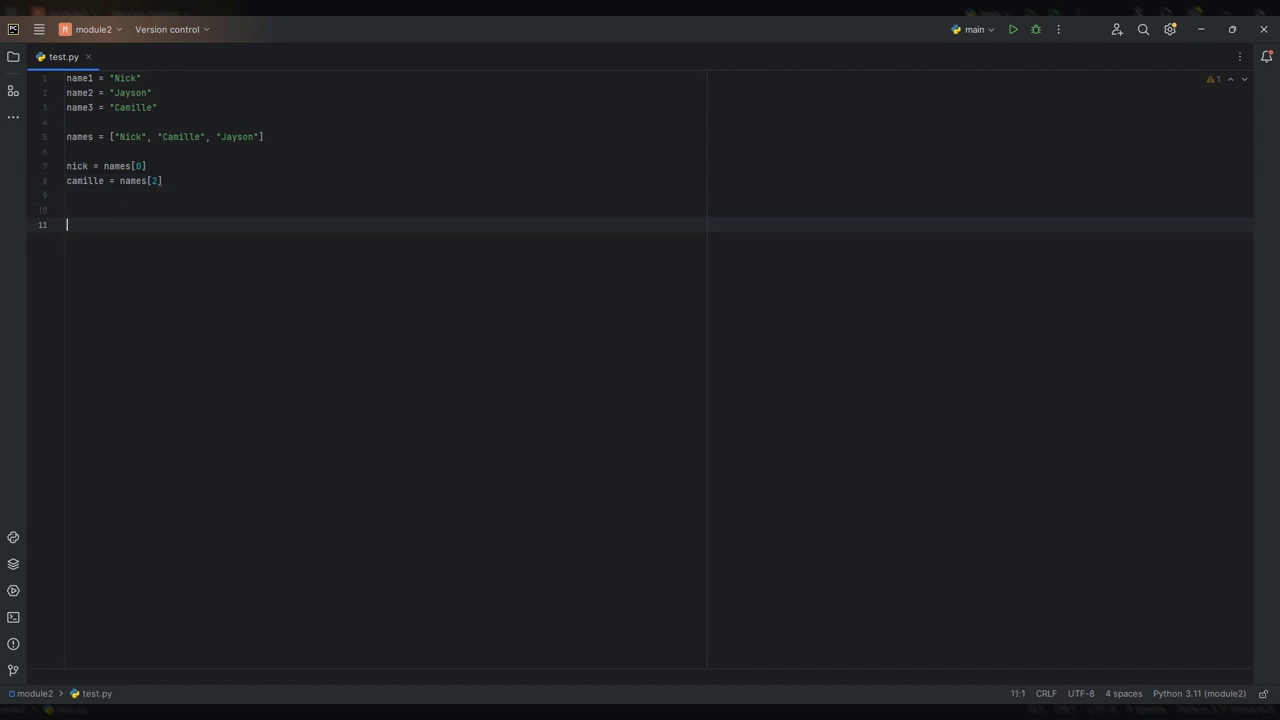
# Step: Add a separator comment line of #################### with a blank line after it
pyautogui.write('####################')
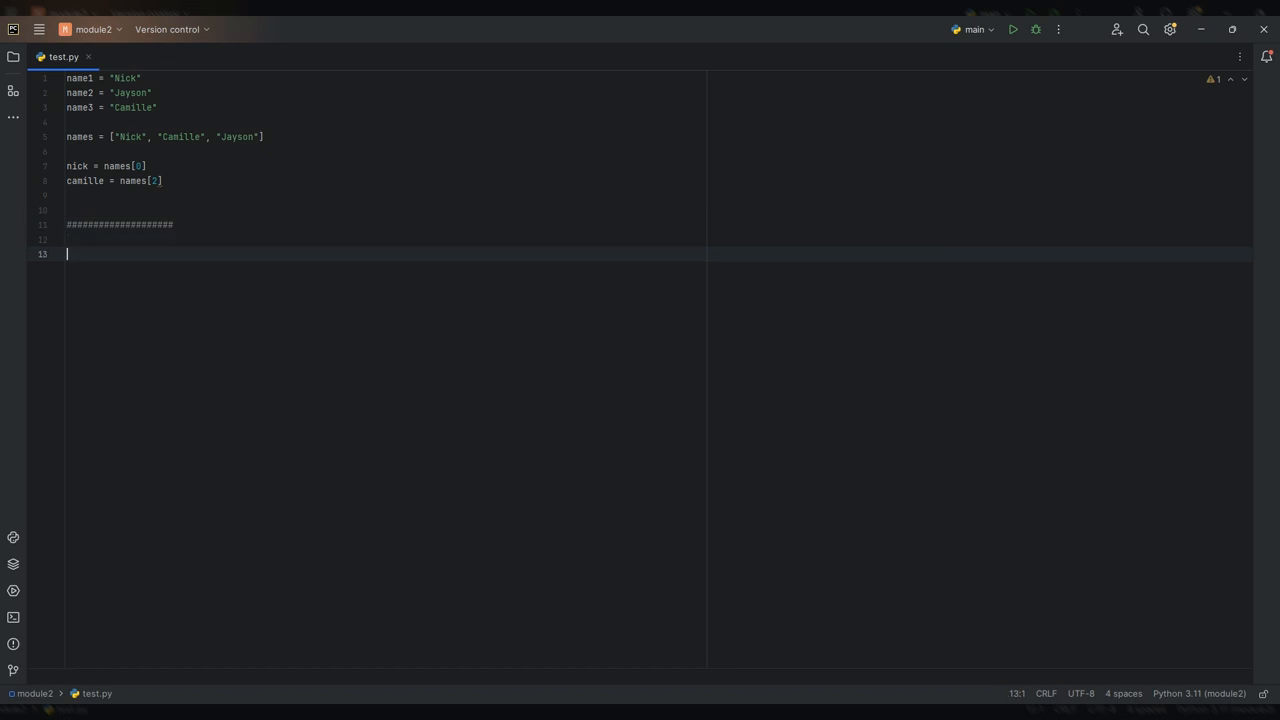
pyautogui.press('Enter')
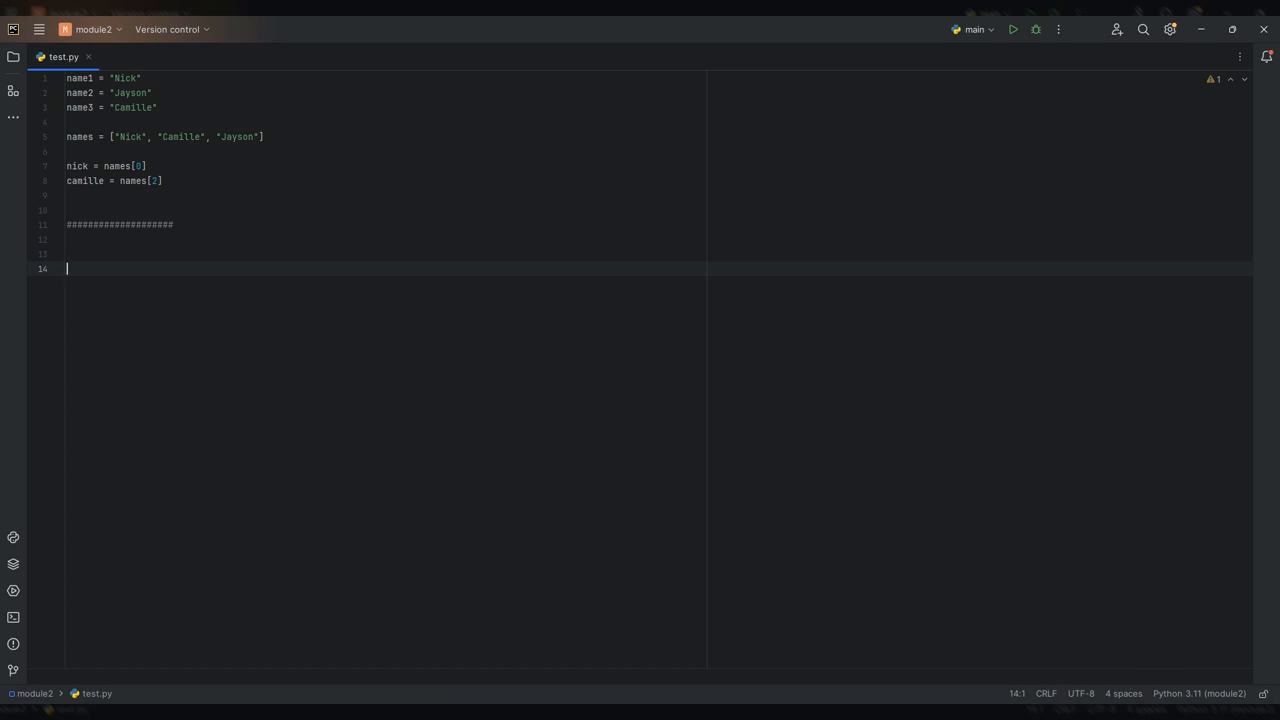
pyautogui.moveTo(170, 486)
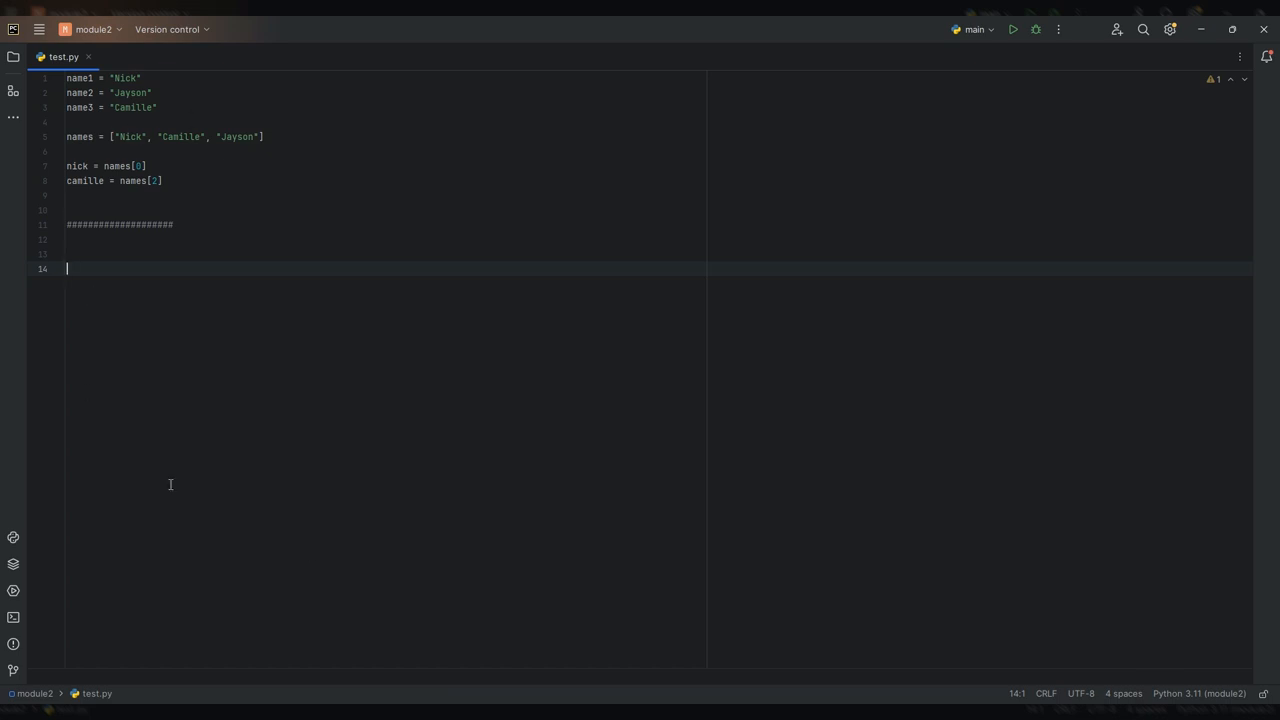
pyautogui.moveTo(426, 442)
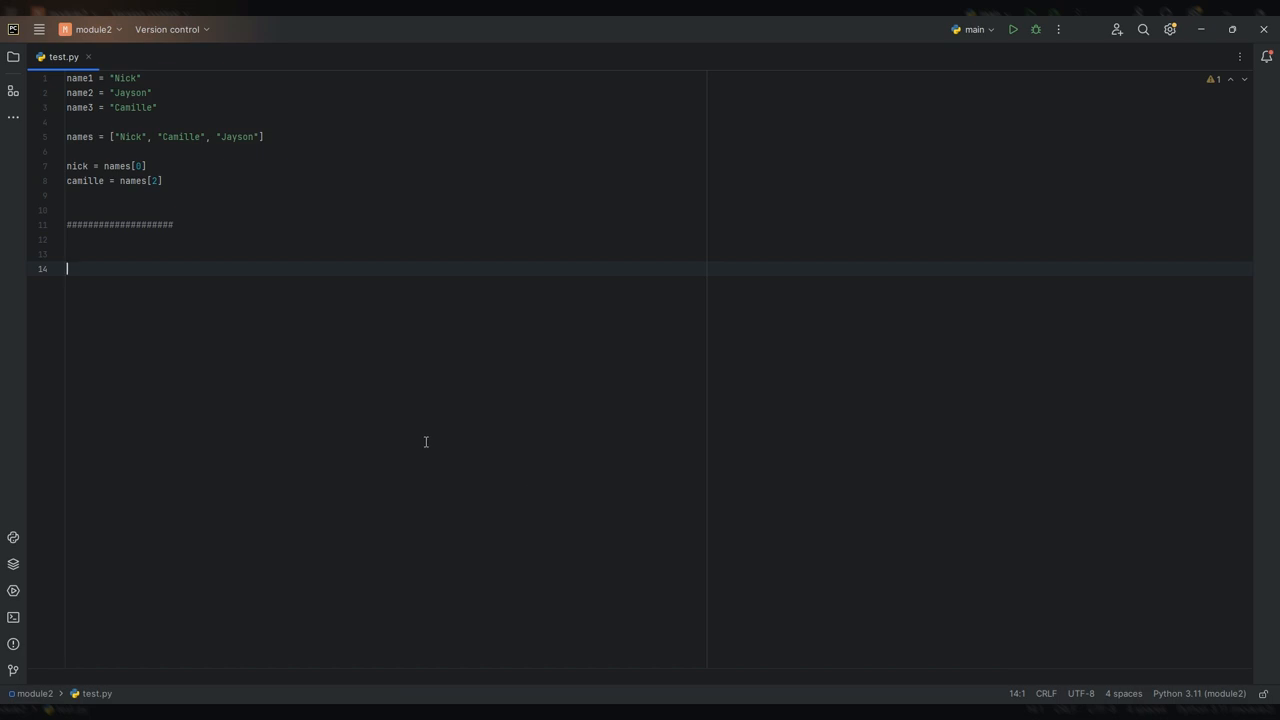
pyautogui.moveTo(224, 268)
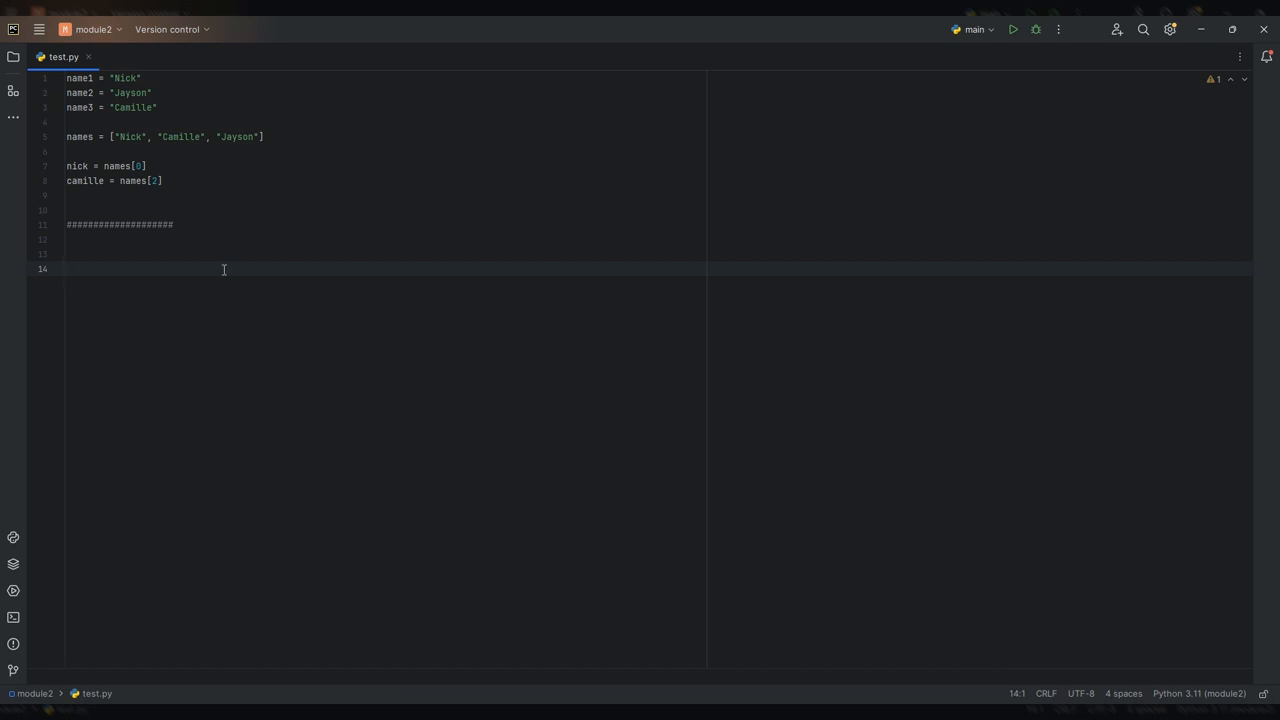
# Step: Start people = { with the auto-inserted closing brace, empty for now
pyautogui.write('people =')
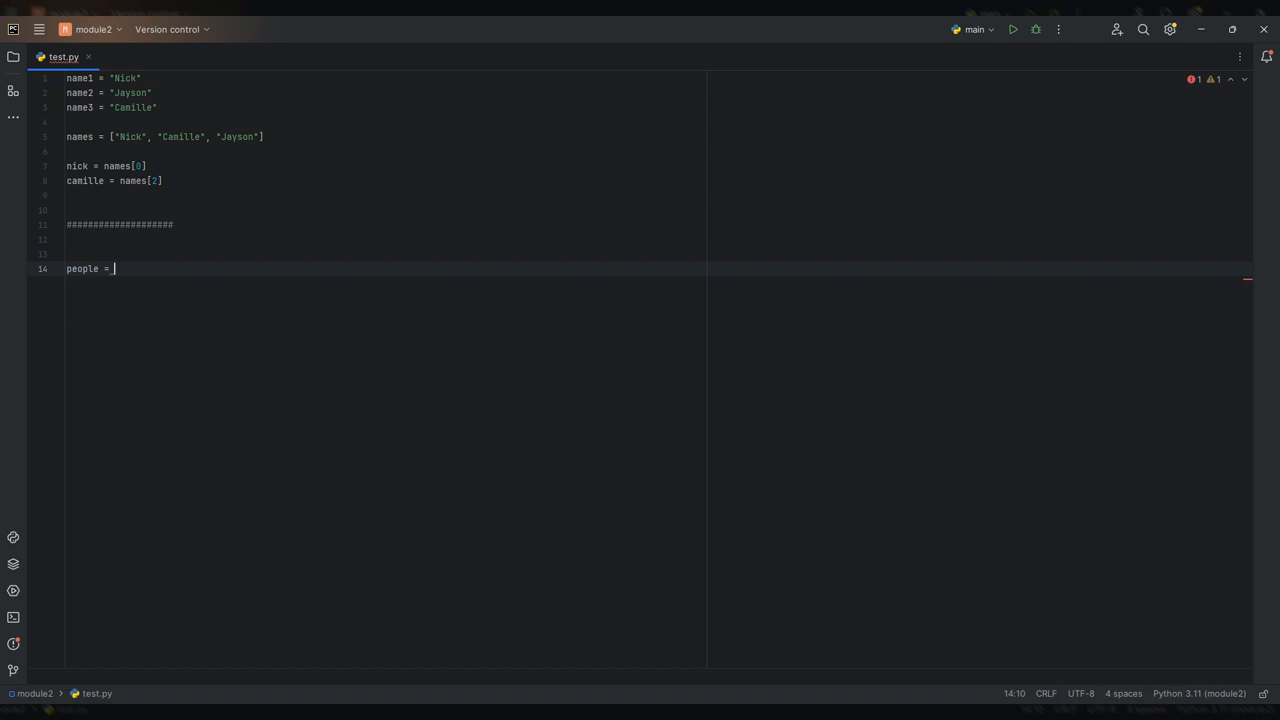
pyautogui.write('{')
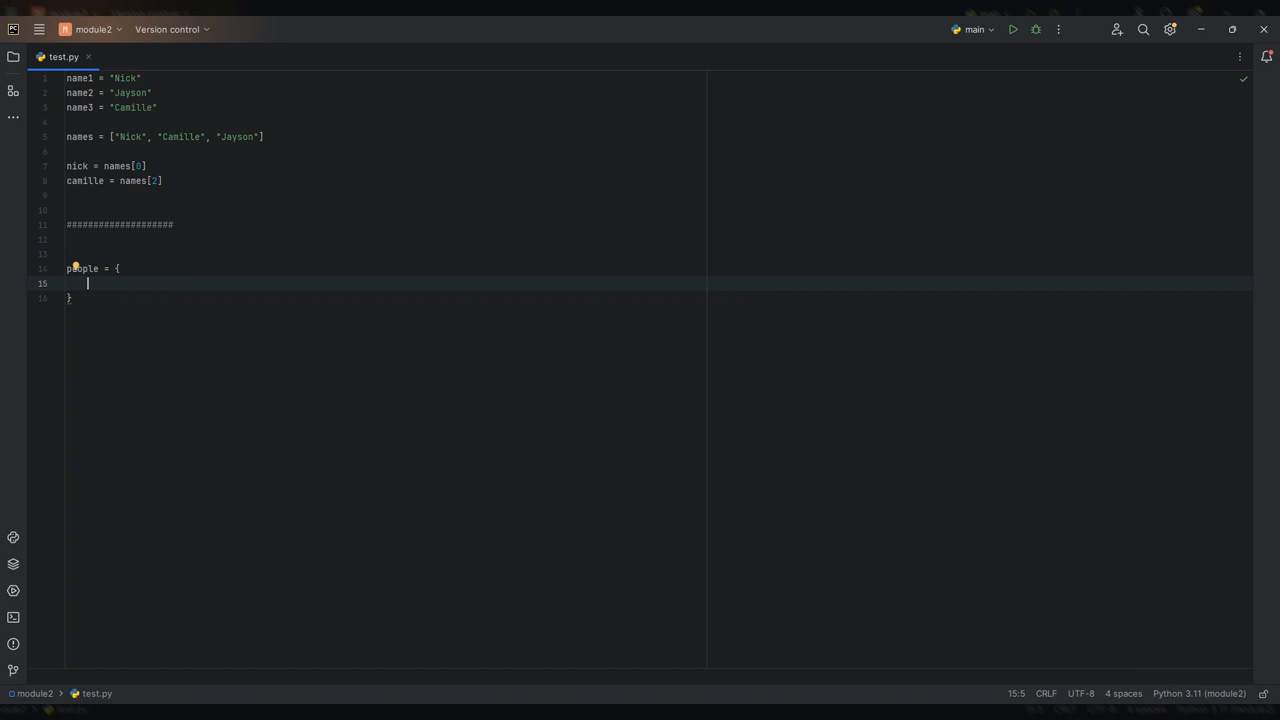
# Step: Fill people with "Nick": 30, "Jayson": 25 and "Camille": 21 entries
pyautogui.write('"Nick"')
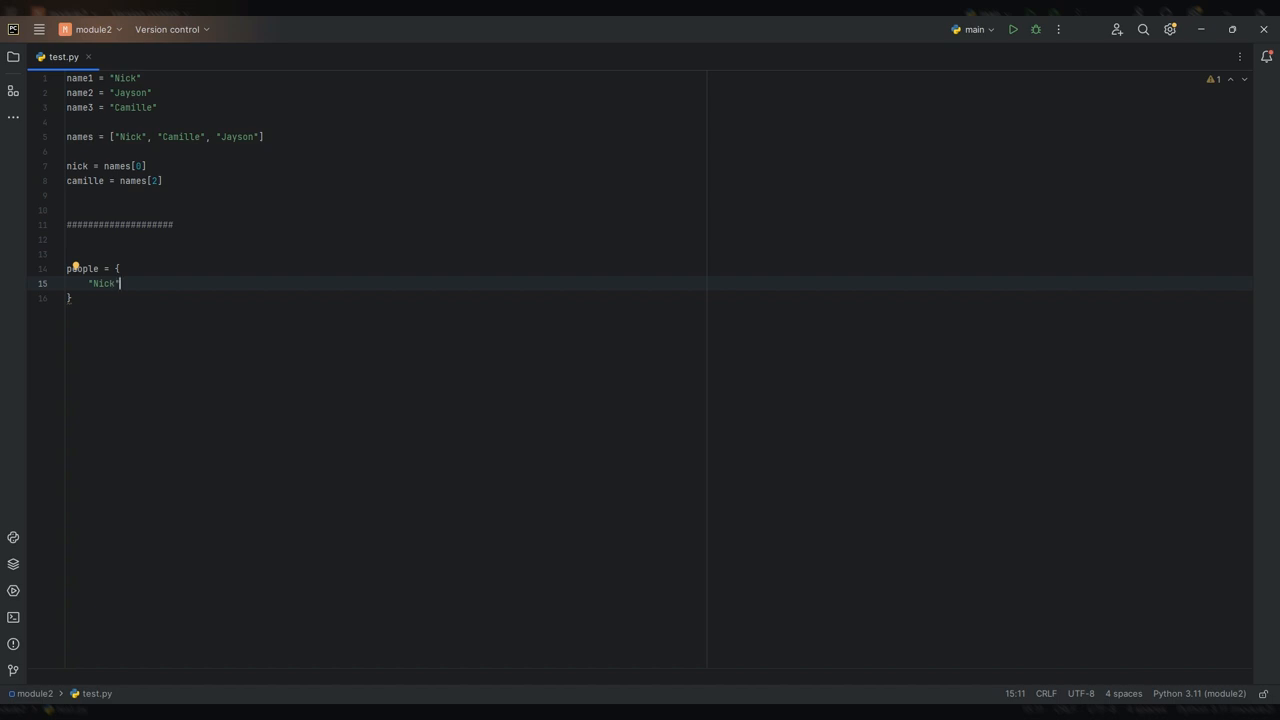
pyautogui.write(':')
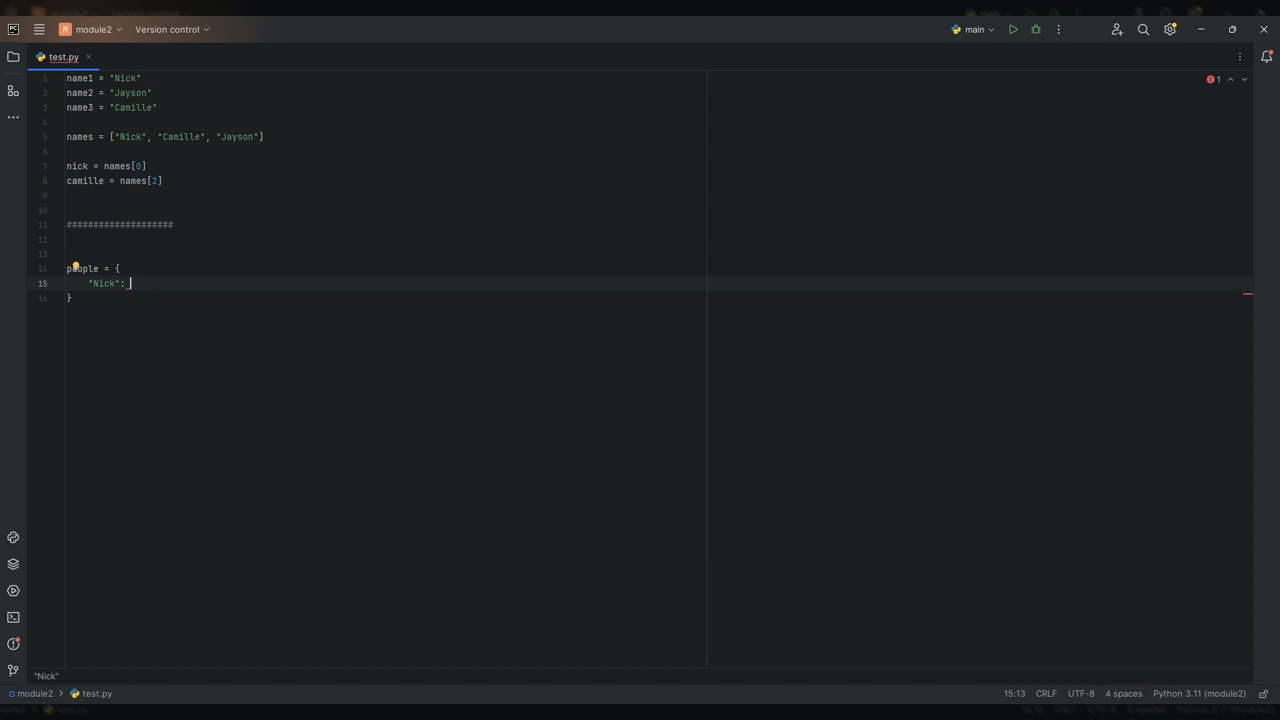
pyautogui.write('30,')
pyautogui.write('"Jayson')
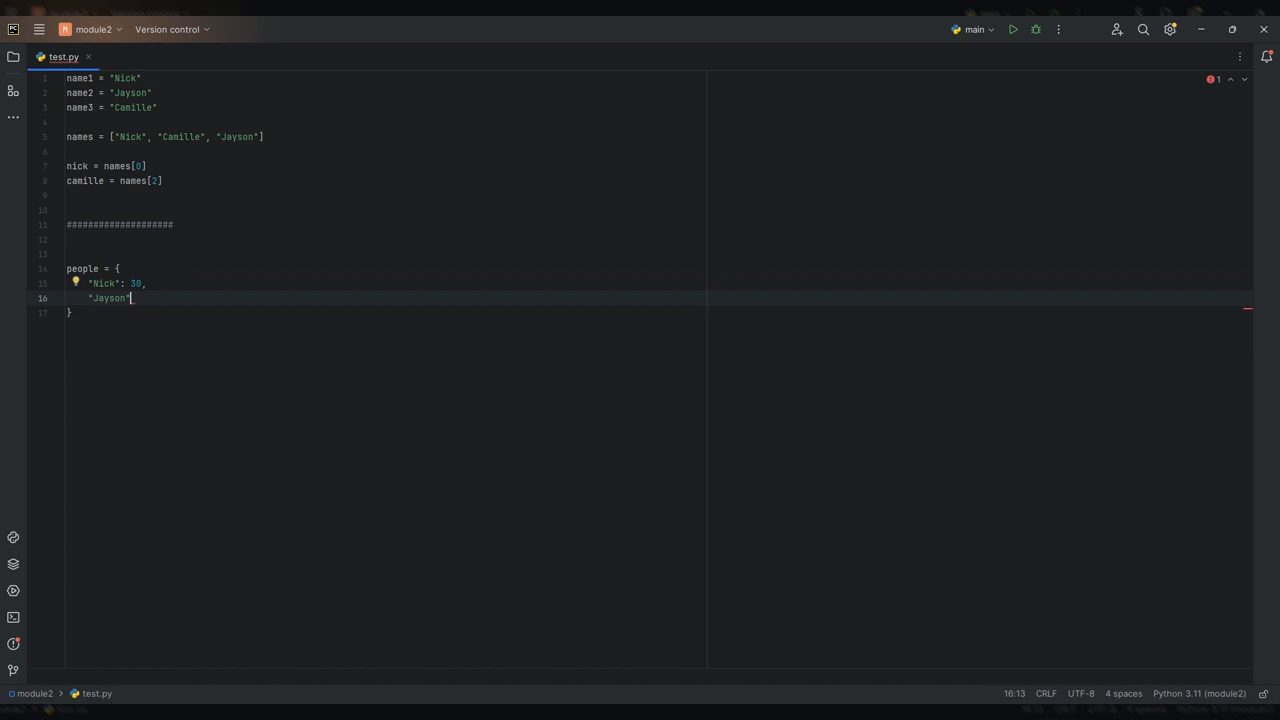
pyautogui.write(': 25,')
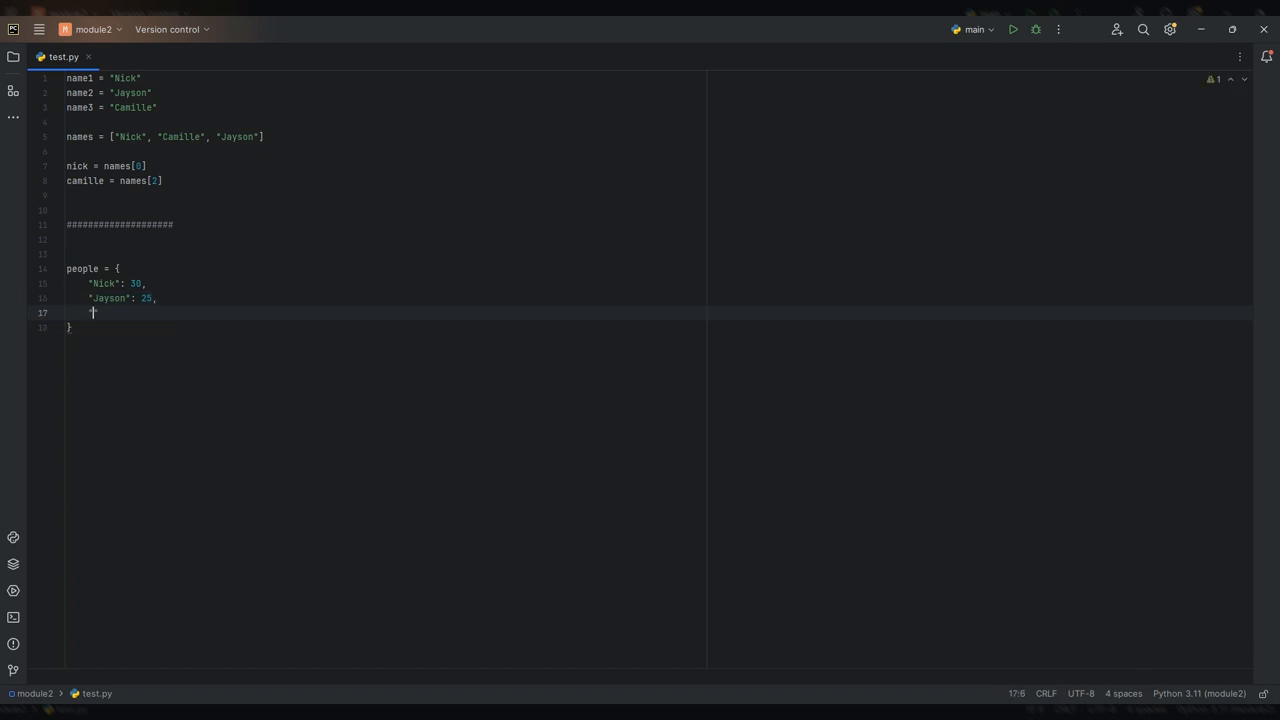
pyautogui.write('"Camille"')
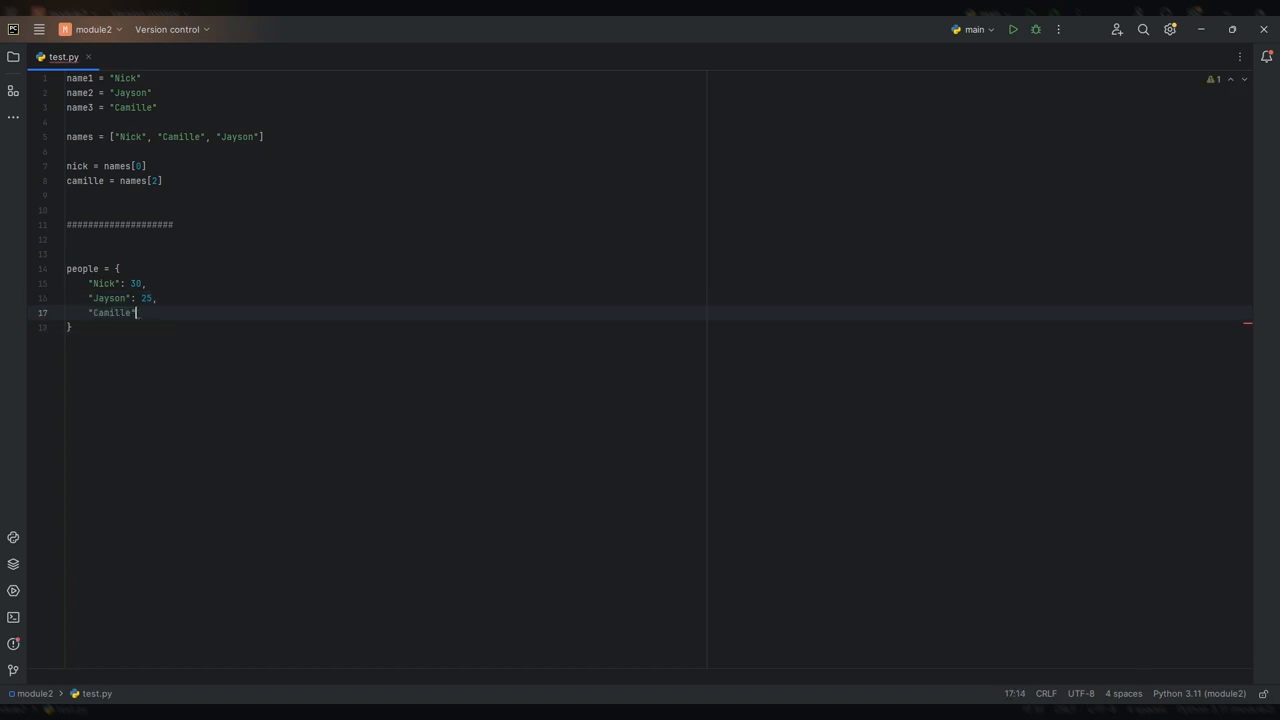
pyautogui.write(': 21')
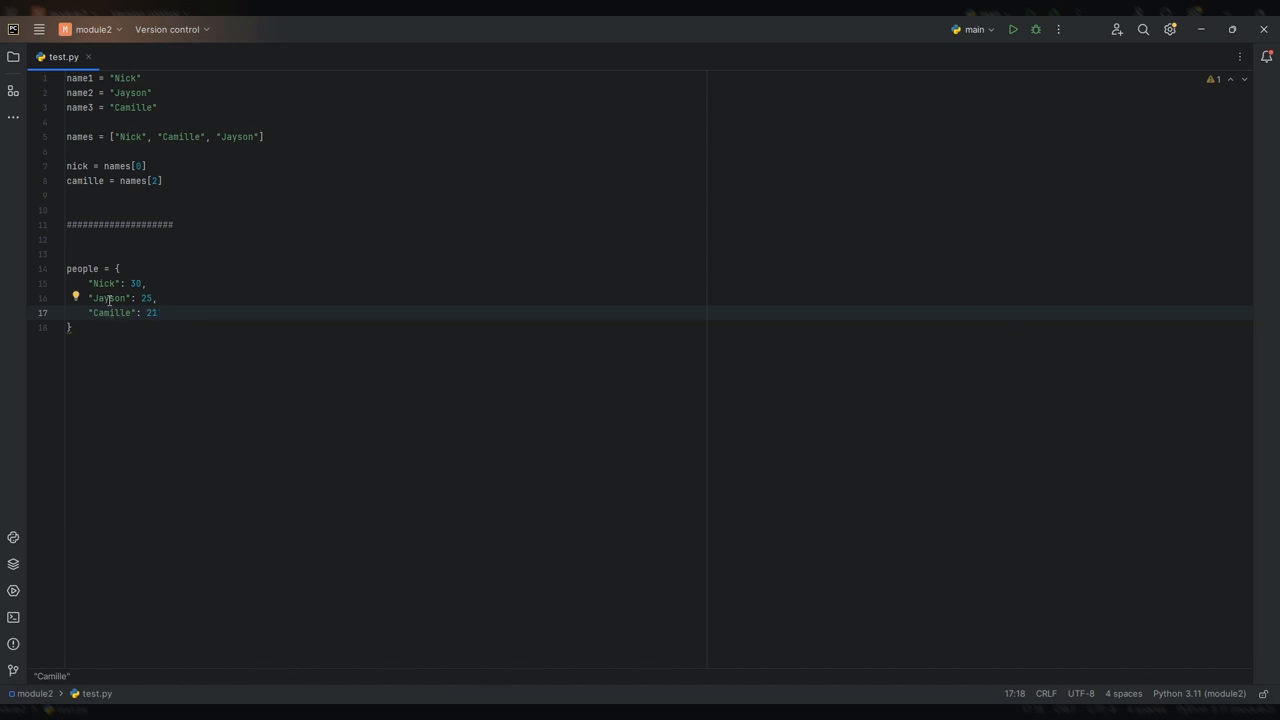
pyautogui.moveTo(88, 284); pyautogui.dragTo(156, 312)
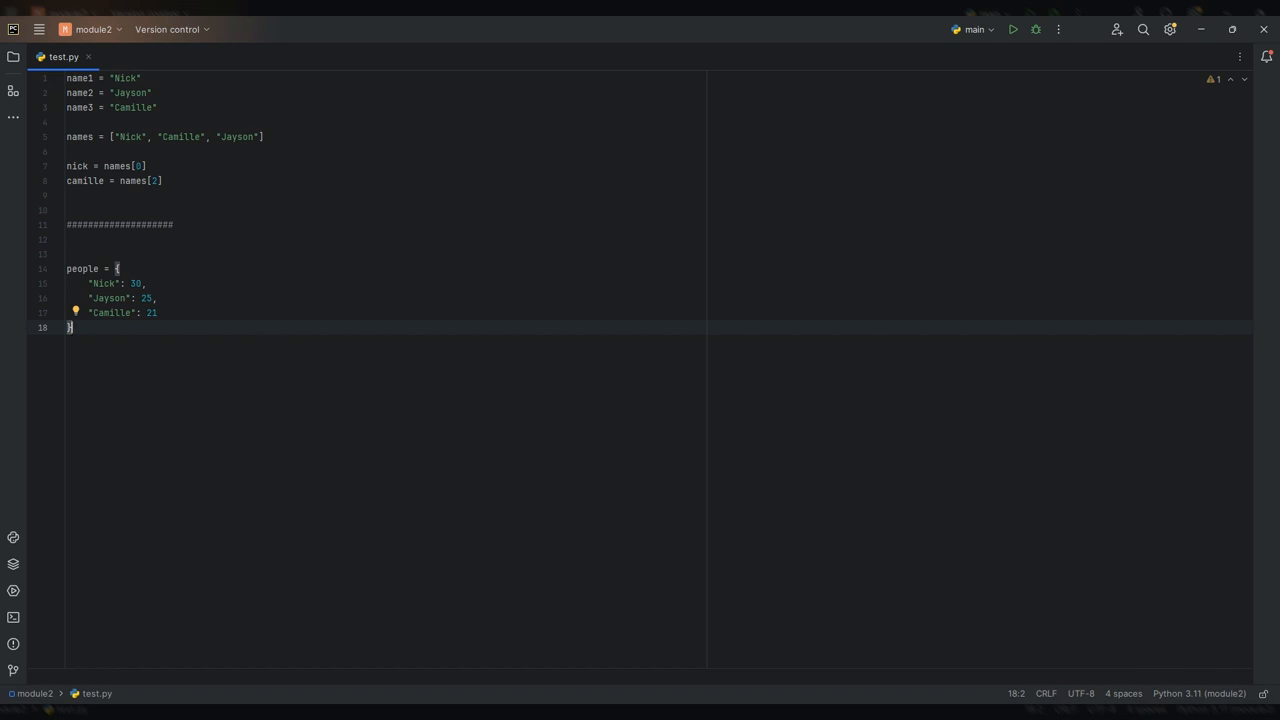
pyautogui.moveTo(418, 452)
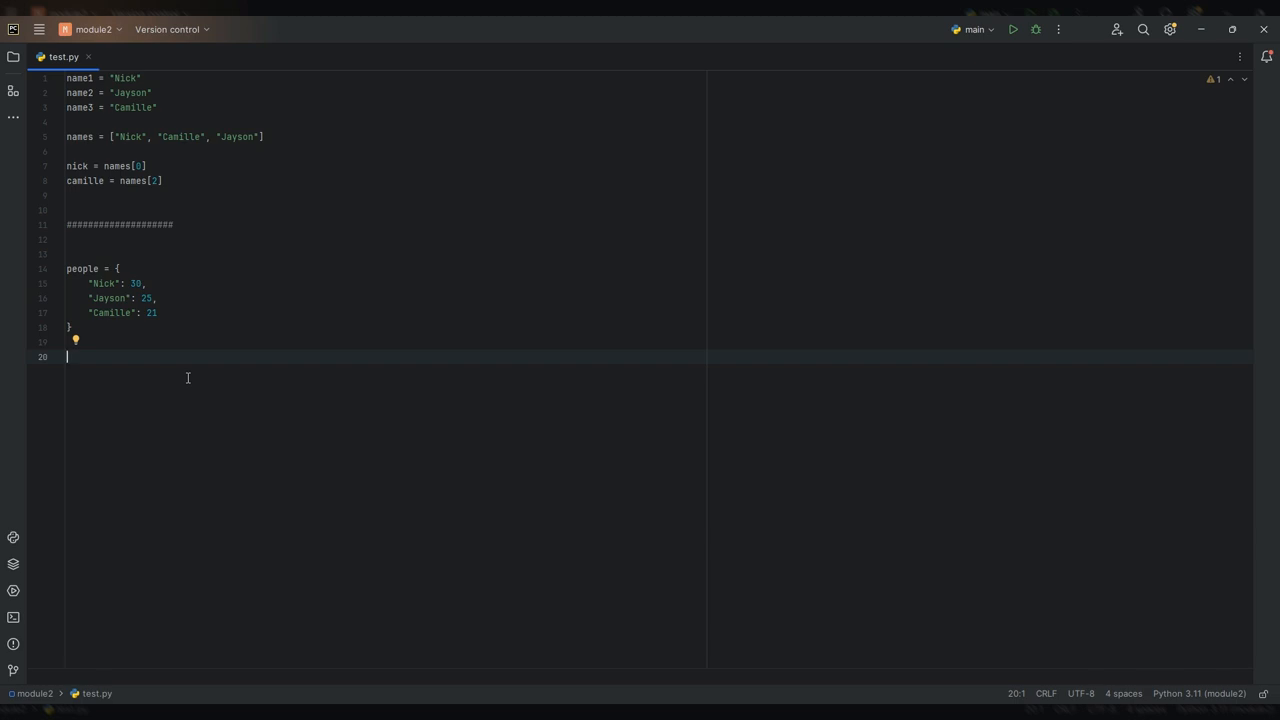
# Step: Write jayson_age = people["Jayson"], accepting the autocompletion for people
pyautogui.write('jayson_age =')
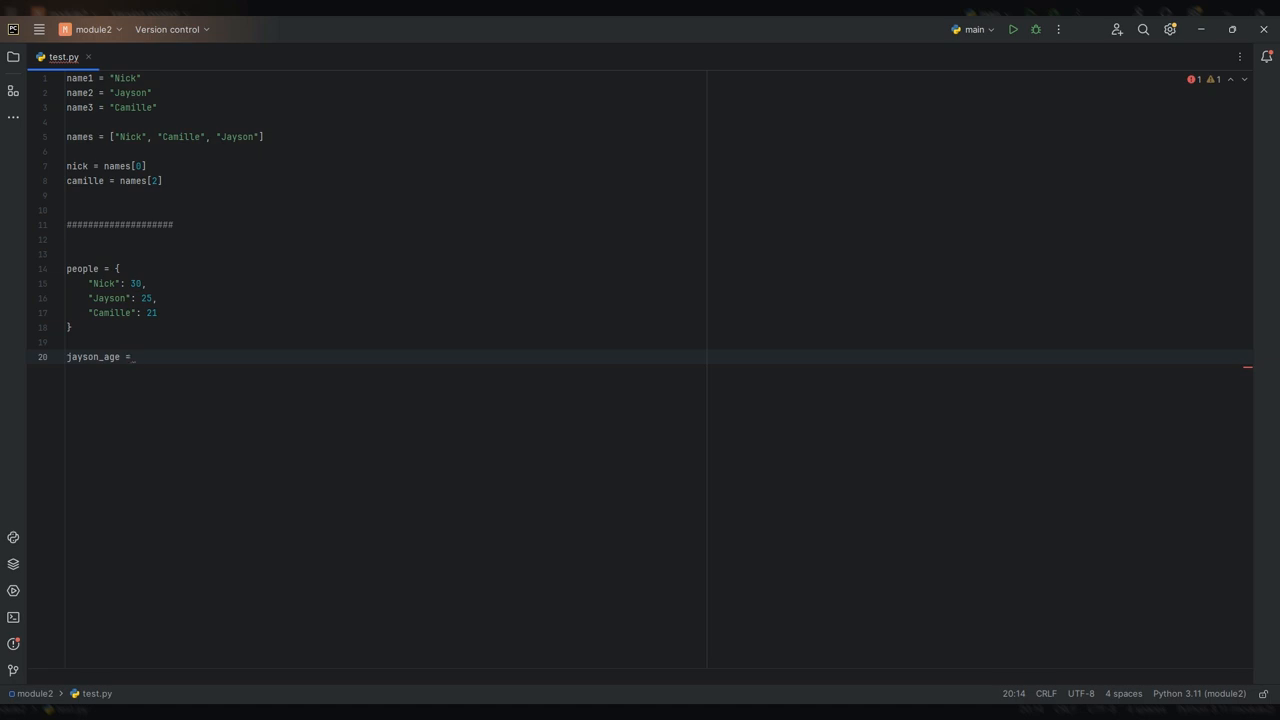
pyautogui.write('p')
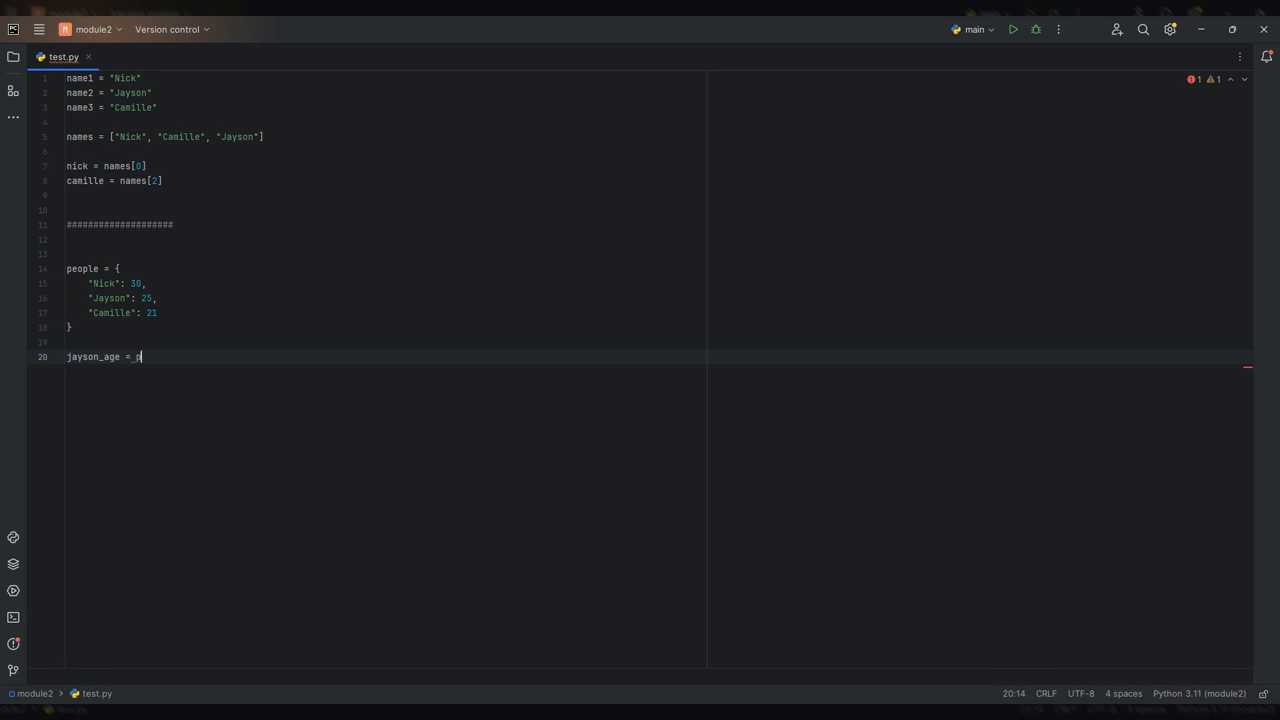
pyautogui.write('eople')
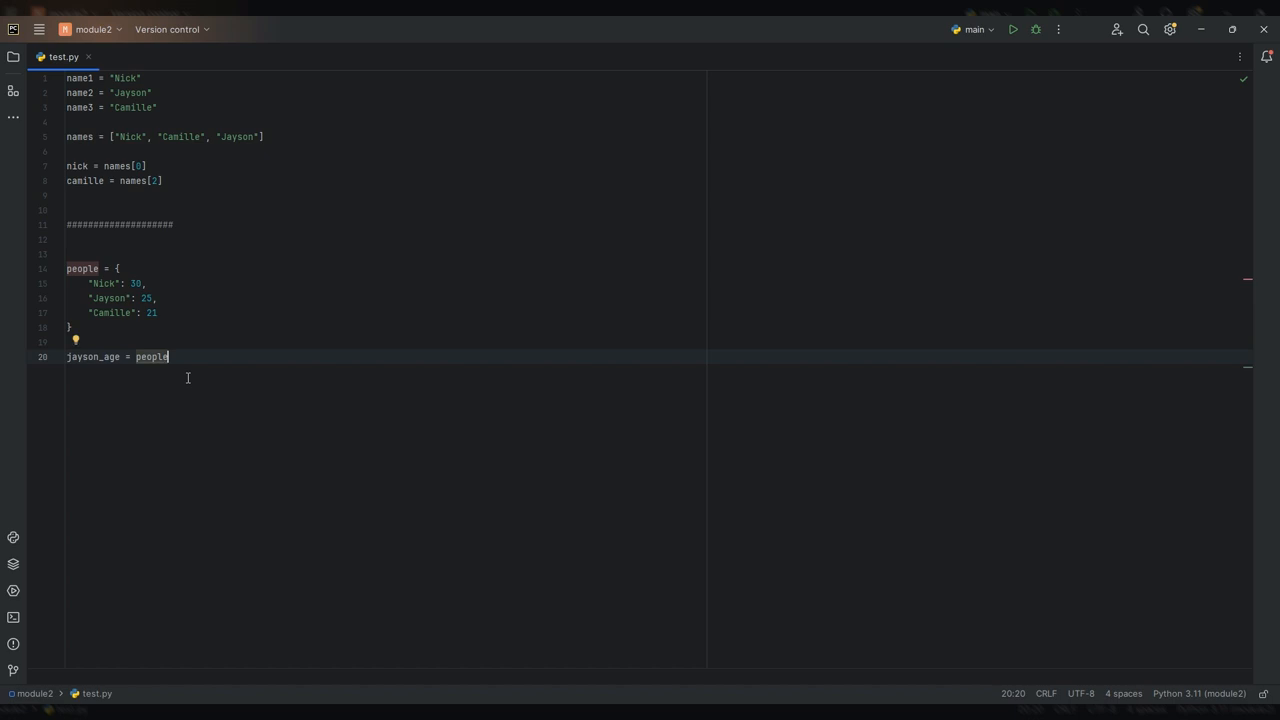
pyautogui.write('[')
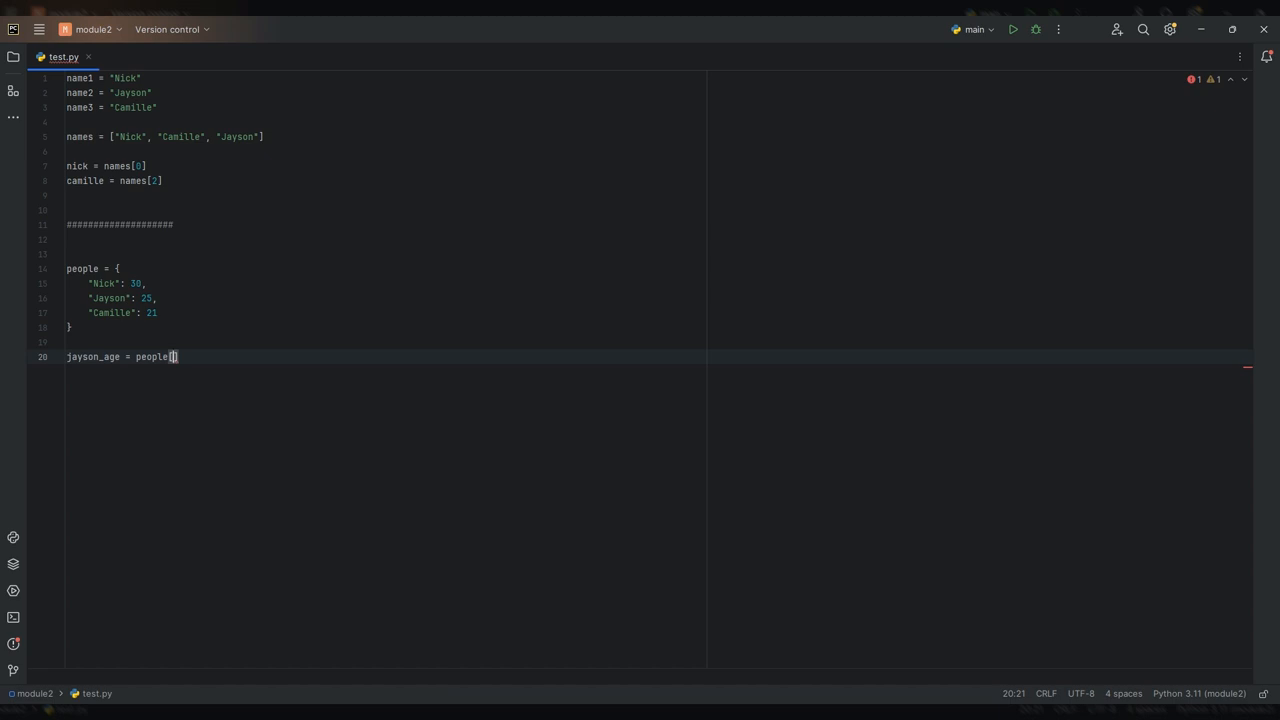
pyautogui.write('"Jayson')
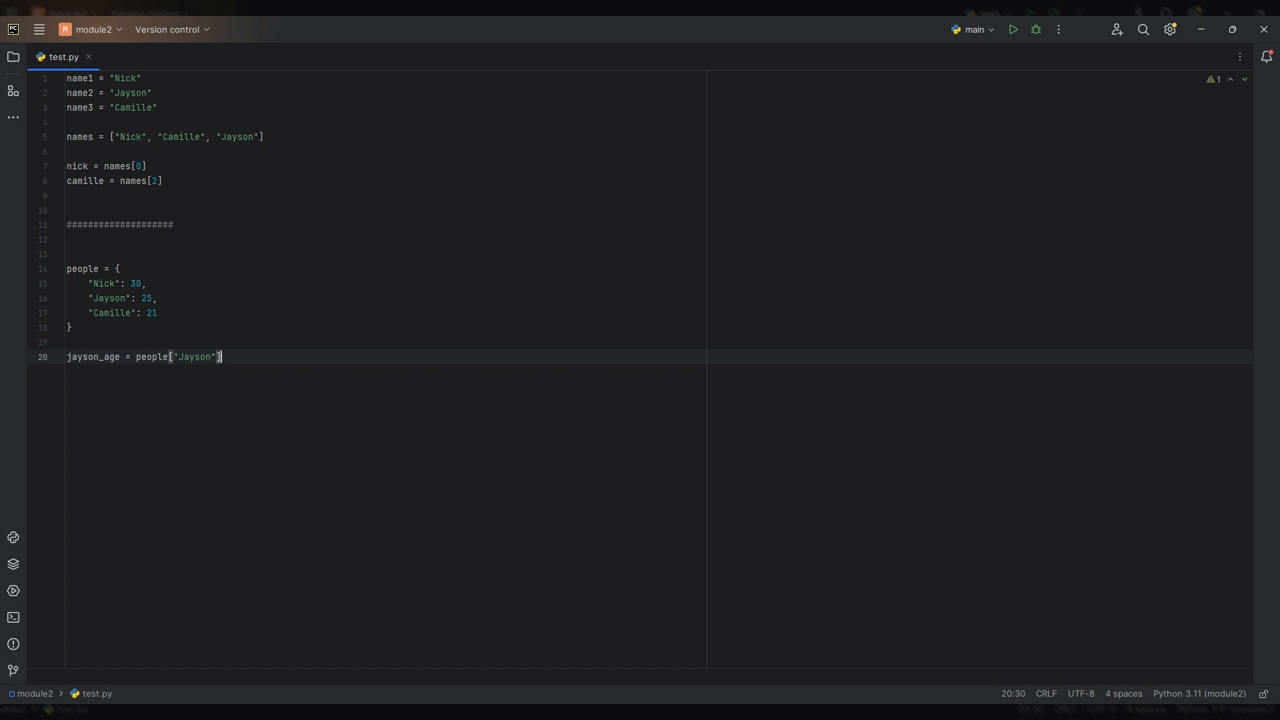
pyautogui.doubleClick(192, 356)
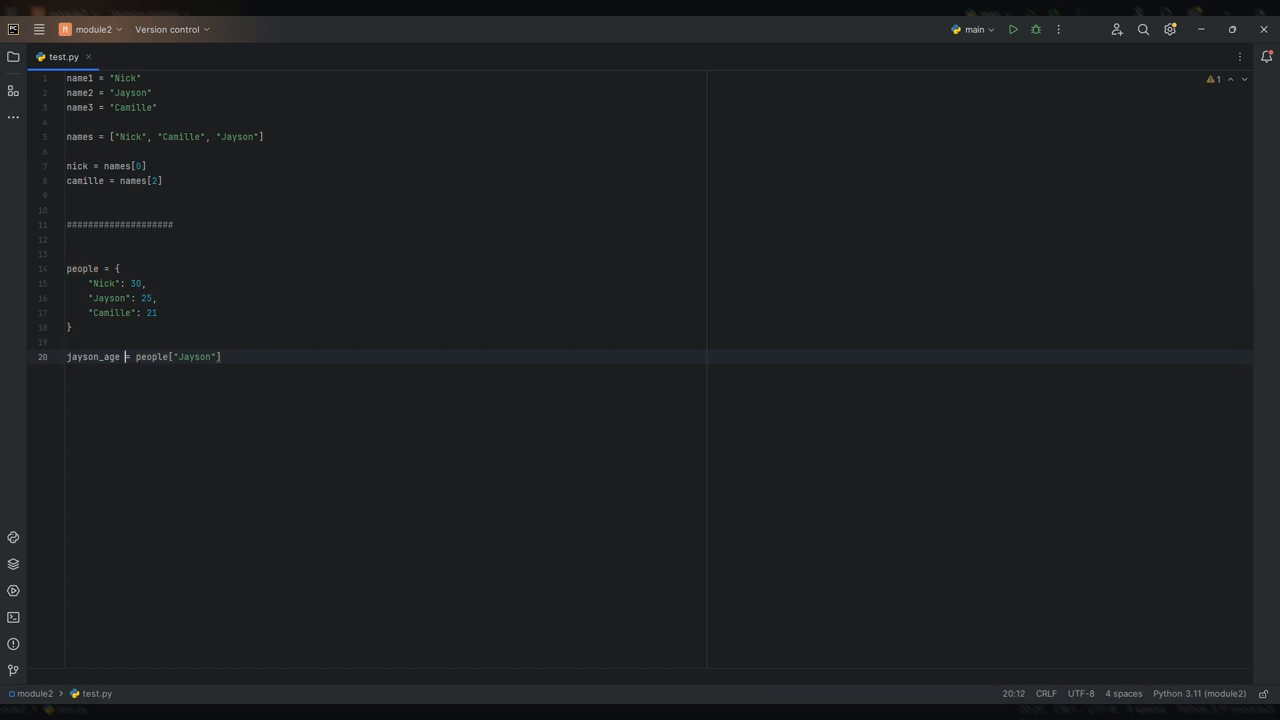
pyautogui.doubleClick(92, 356)
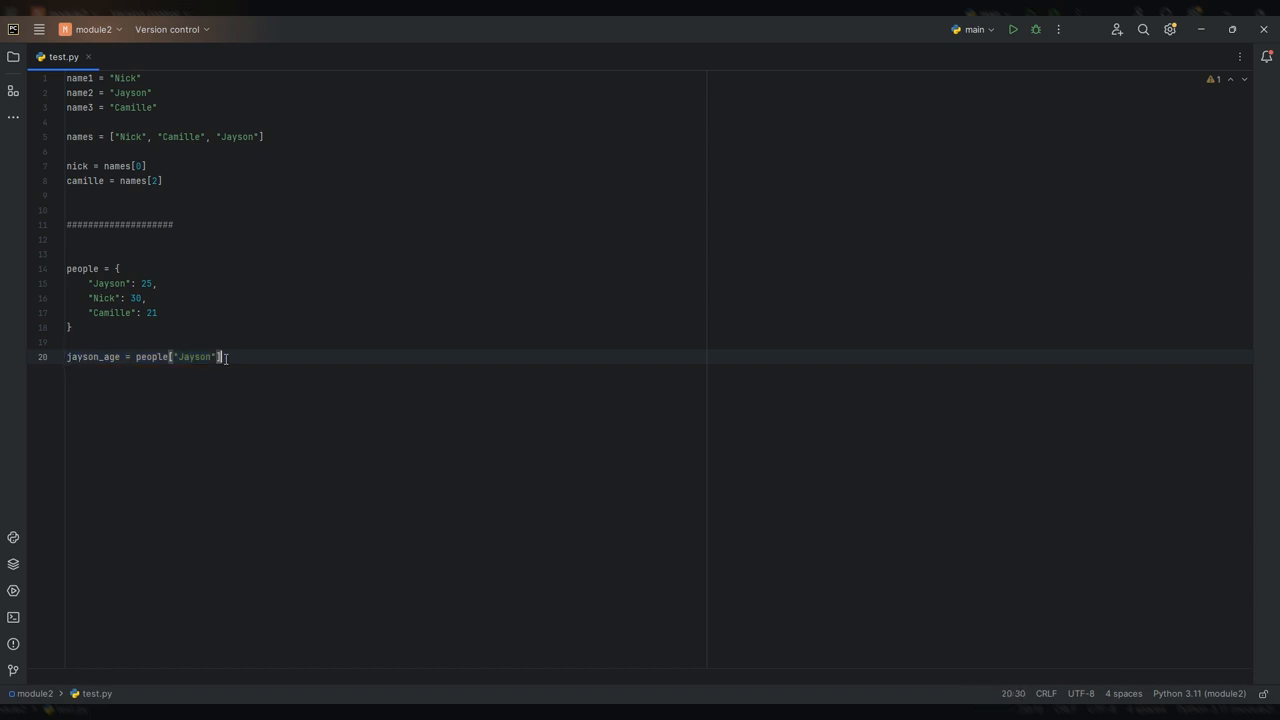
# Step: Select the Jayson key in the jayson_age lookup after reordering the dictionary
pyautogui.doubleClick(196, 356)
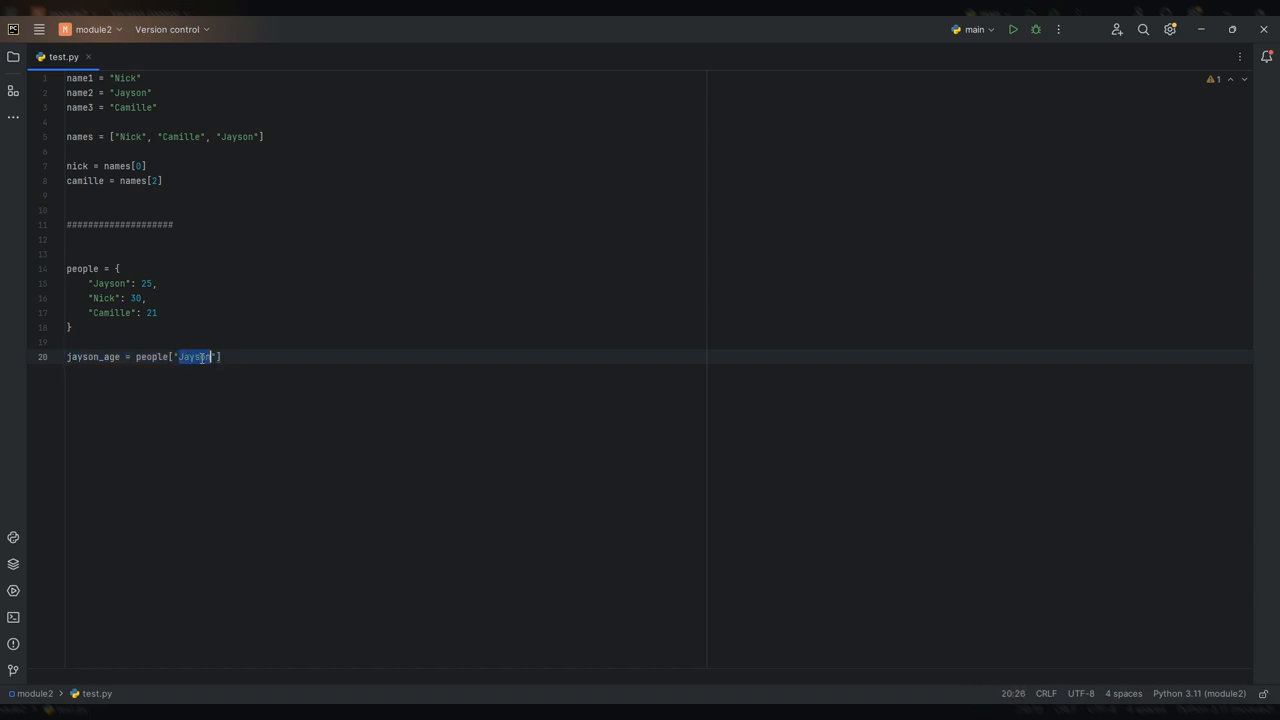